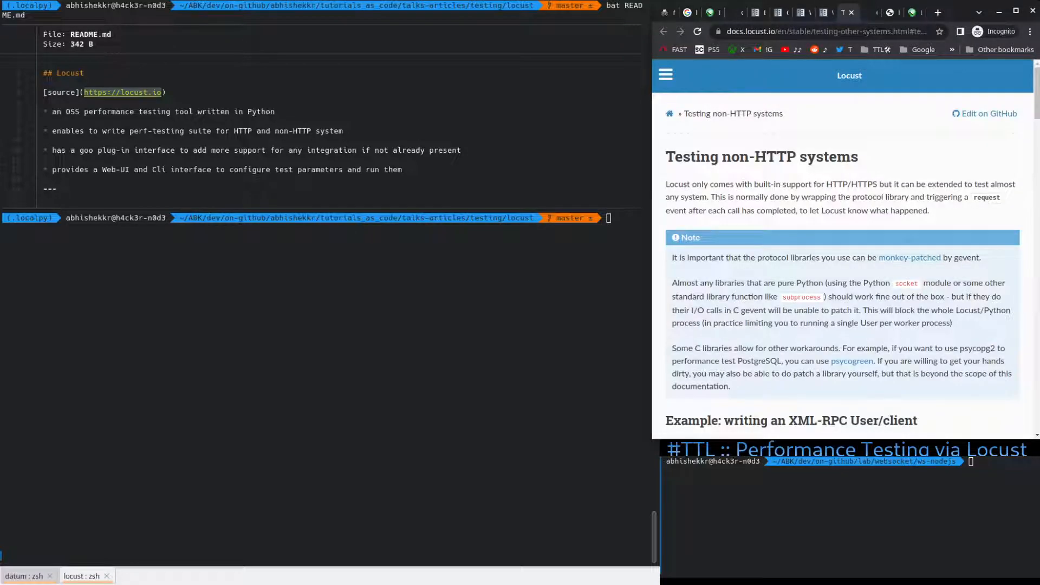
Step: Reach the Locust docs home and project website via the GitHub README links
{"action": "scroll", "scroll_direction": "down", "scroll_amount": 3}
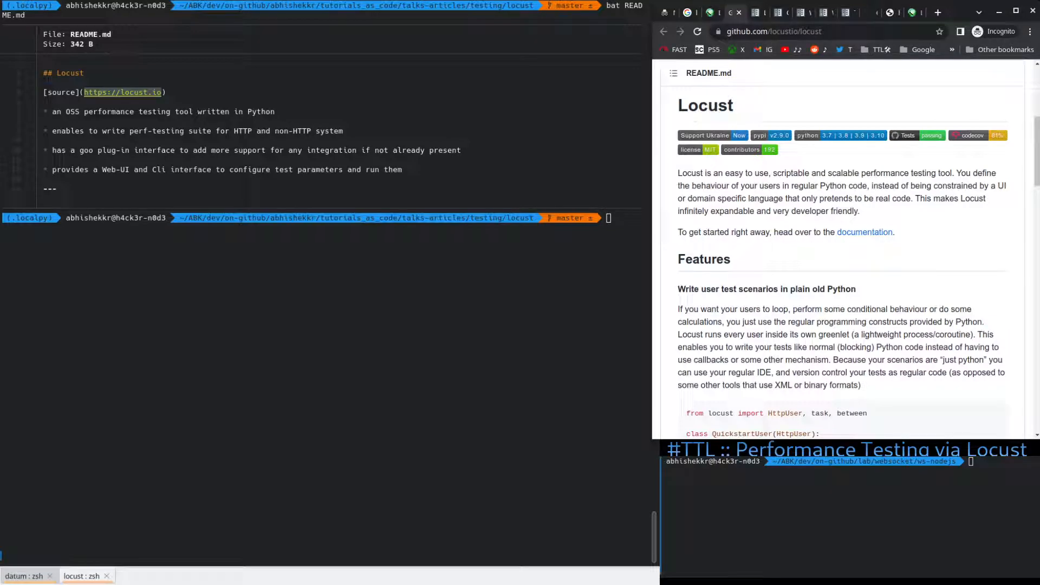
{"action": "left_click", "coordinate": [864, 232]}
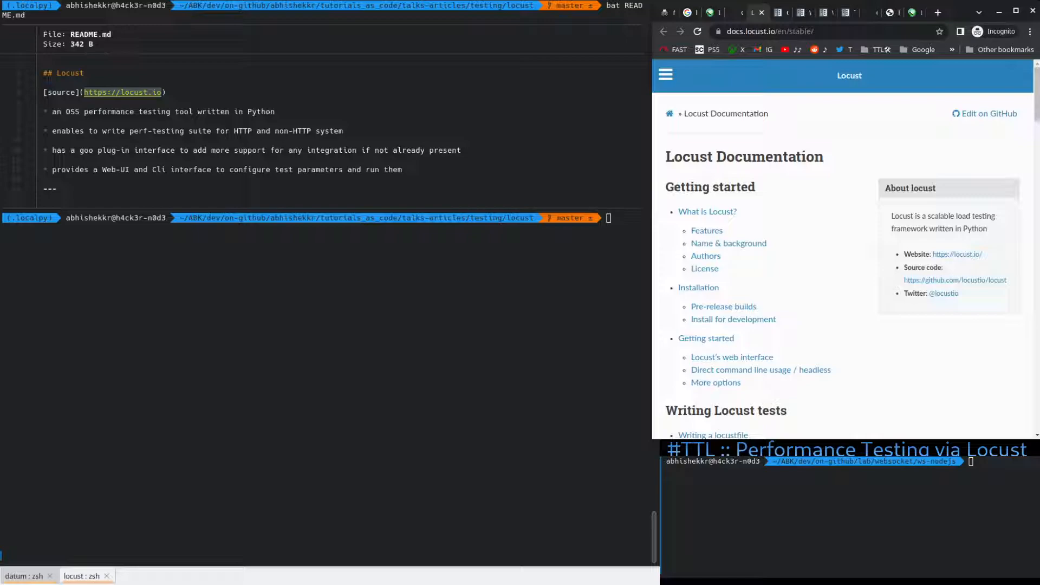
{"action": "left_click", "coordinate": [760, 369]}
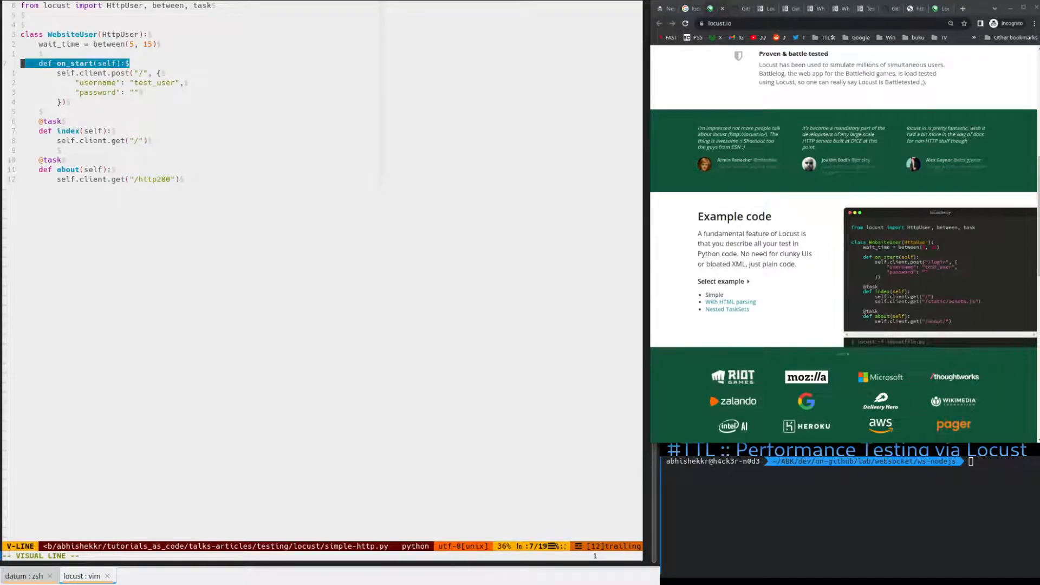
Step: Review simple-http.py's WebsiteUser tasks in Vim before printing the file
{"action": "key", "text": "d"}
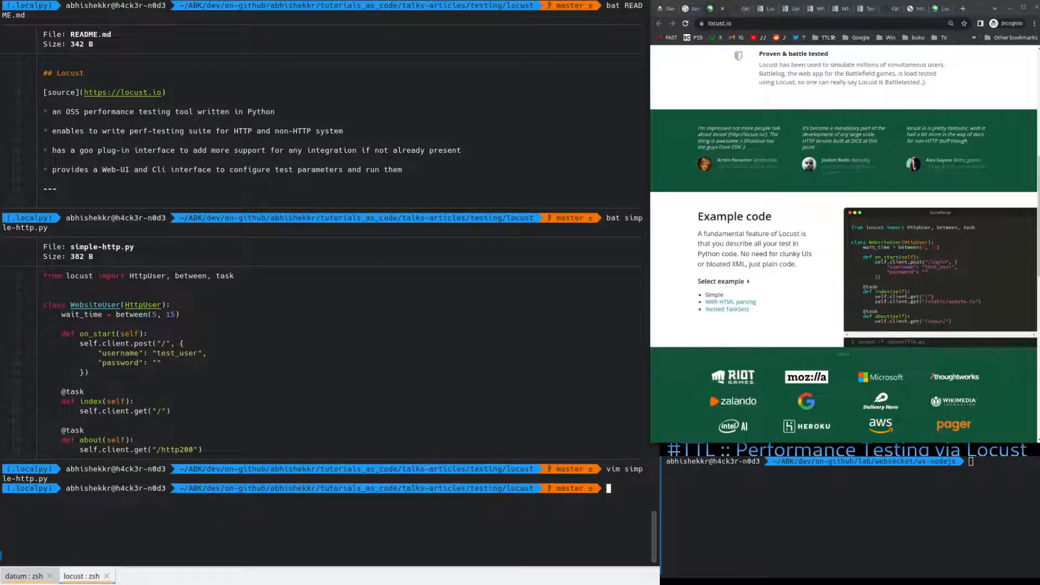
Step: Install locust with pip and launch locust -f simple-http.py serving the web UI on port 8089
{"action": "type", "text": "pip install locust"}
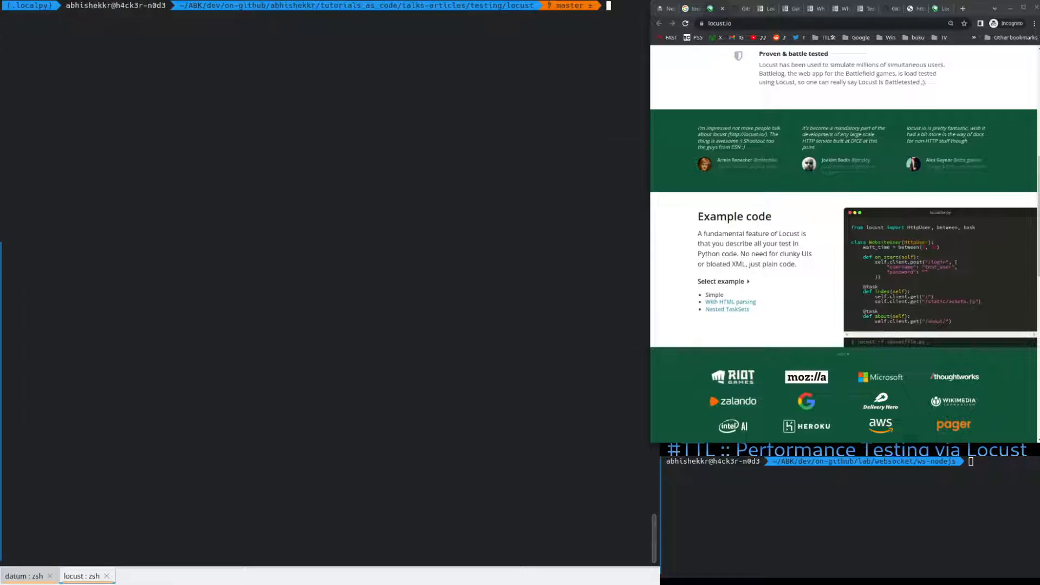
{"action": "type", "text": "f simple-http.py"}
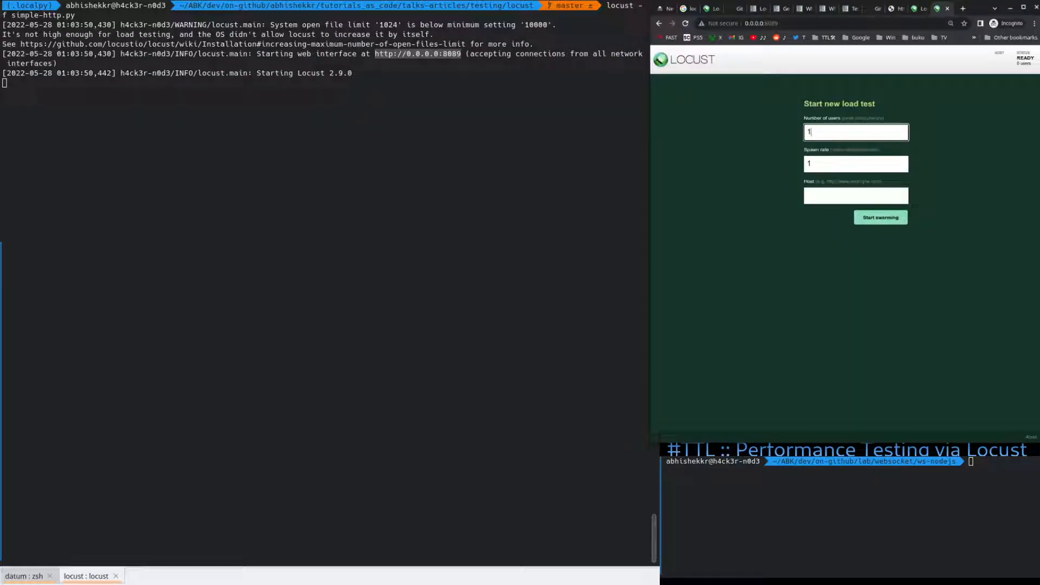
Step: Fill the new load test form with 1000 users and spawn rate 100
{"action": "type", "text": "000"}
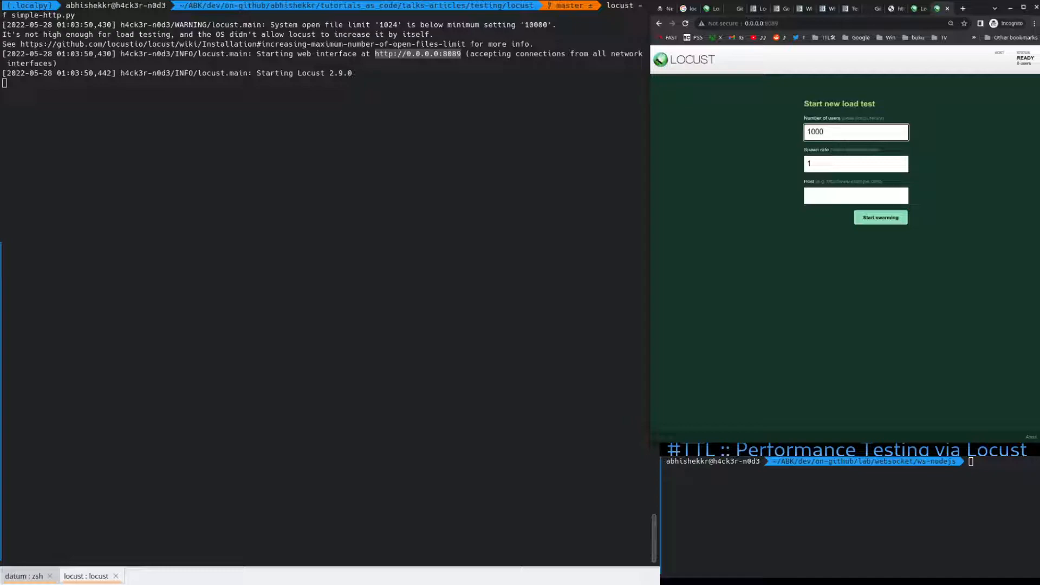
{"action": "left_click", "coordinate": [855, 163]}
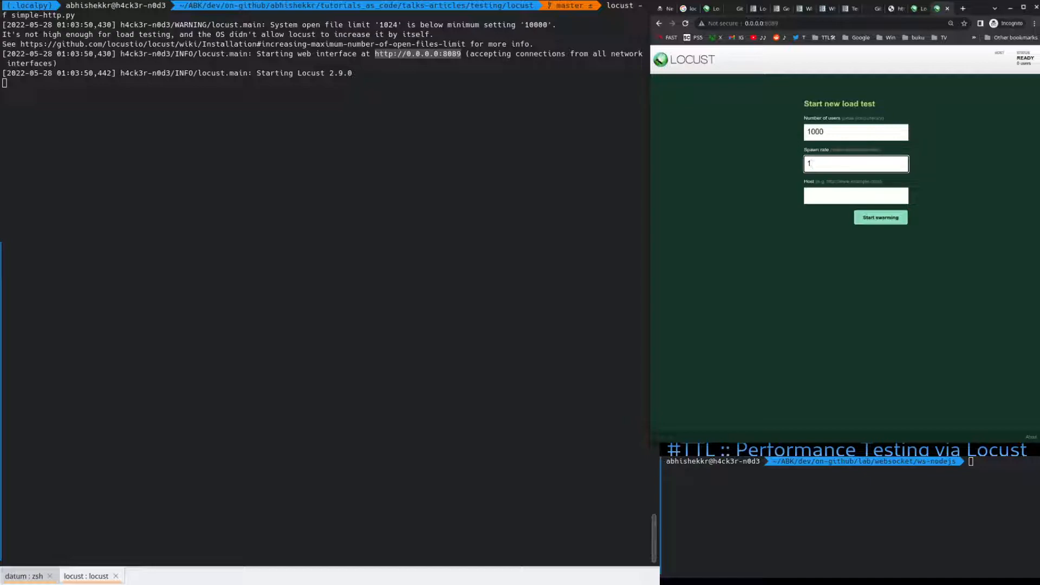
{"action": "type", "text": "00"}
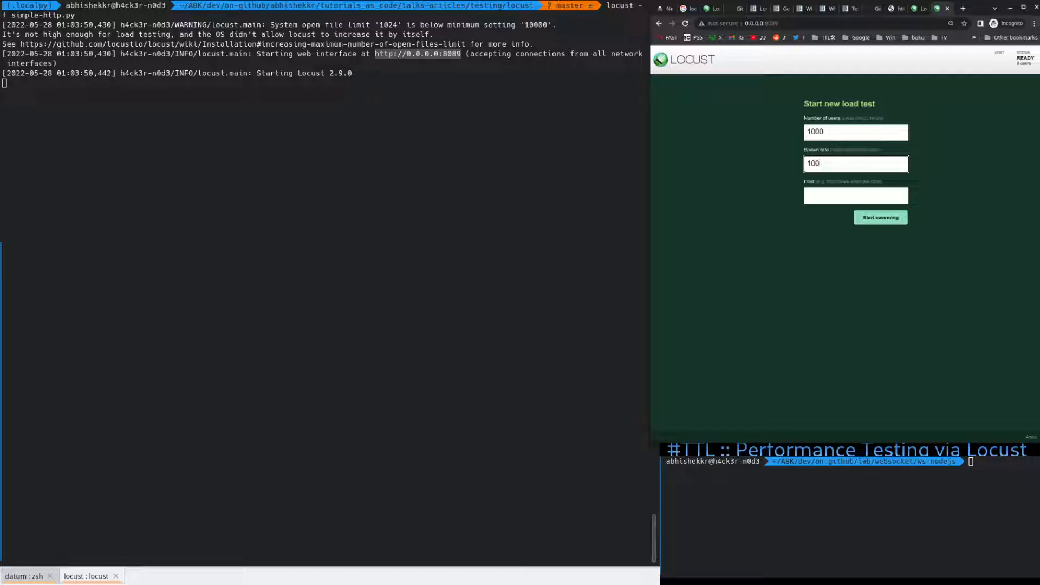
{"action": "left_click", "coordinate": [856, 197]}
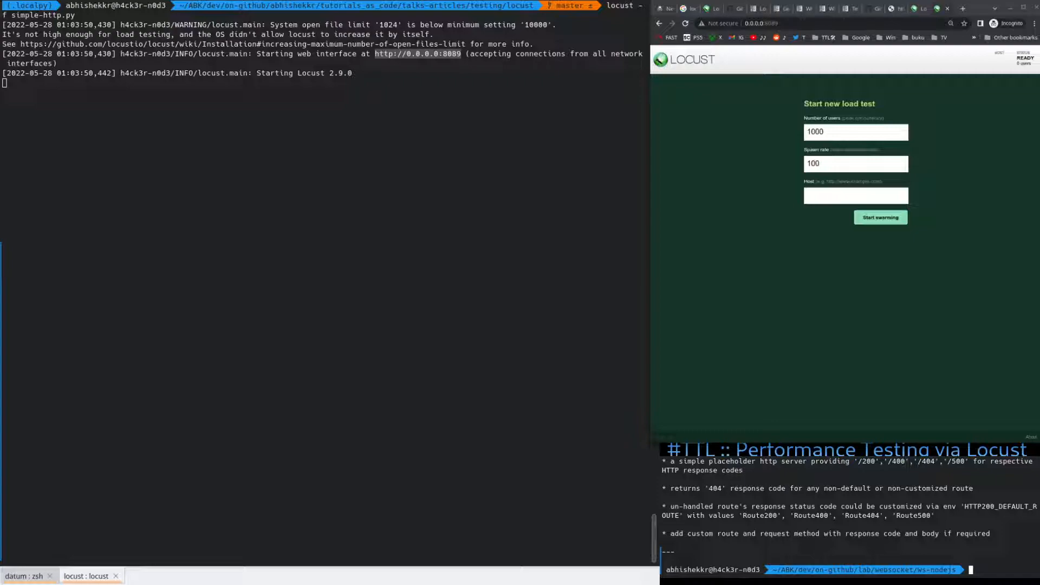
{"action": "type", "text": "ttp"}
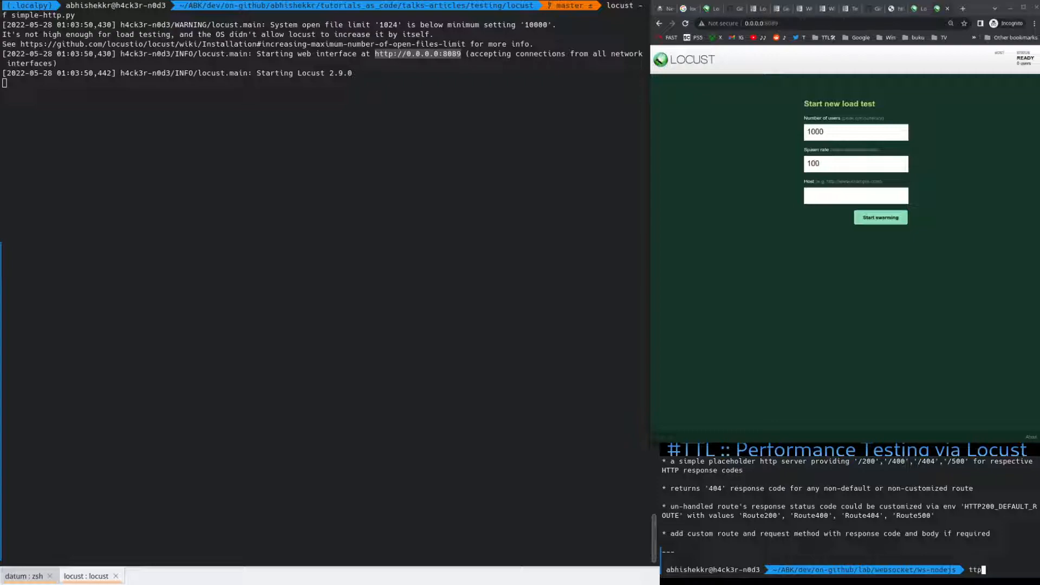
{"action": "type", "text": "00 --help"}
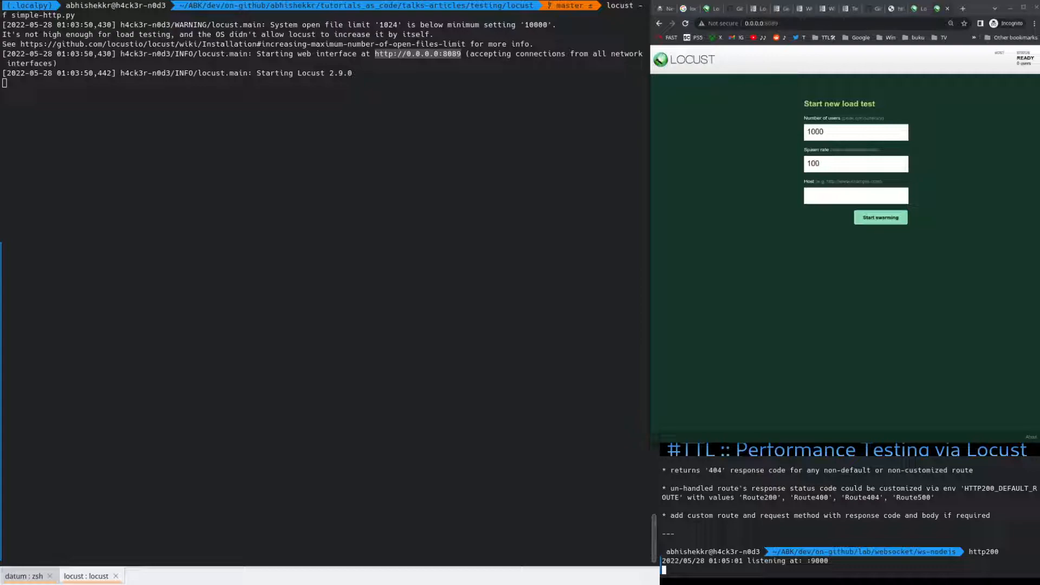
{"action": "left_click", "coordinate": [854, 196]}
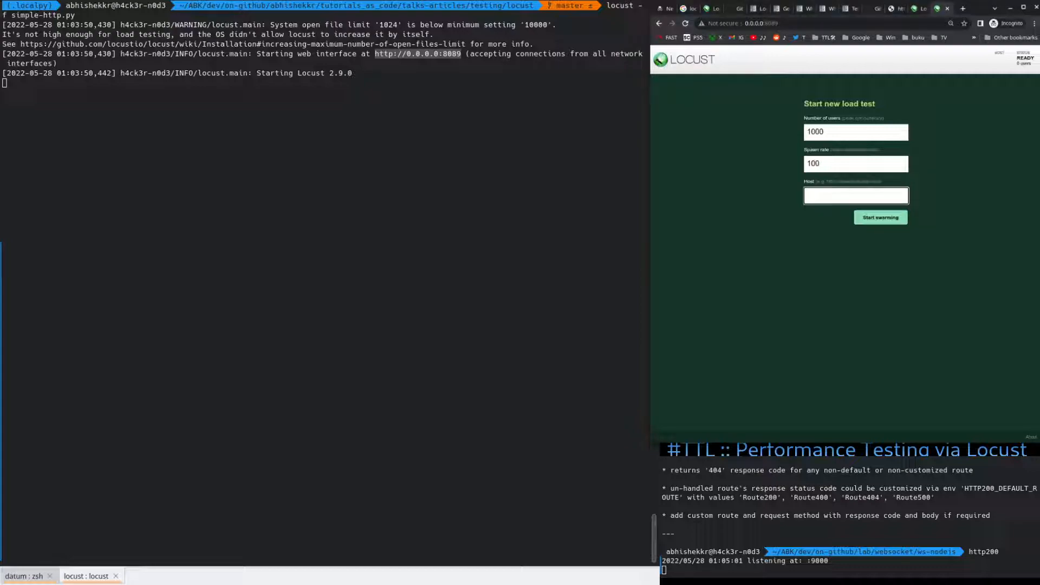
{"action": "type", "text": "localhost:9000"}
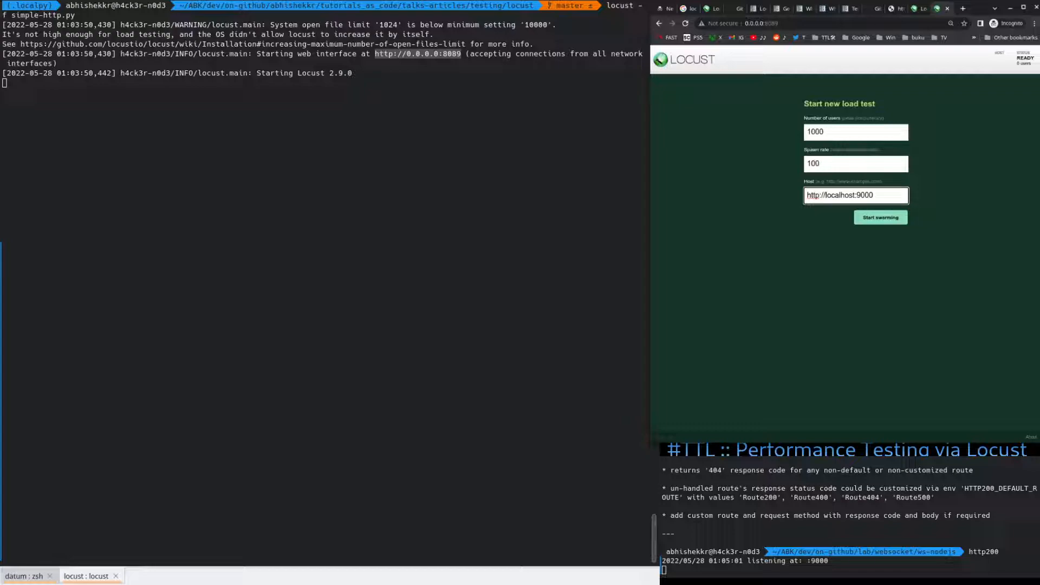
{"action": "left_click", "coordinate": [880, 217]}
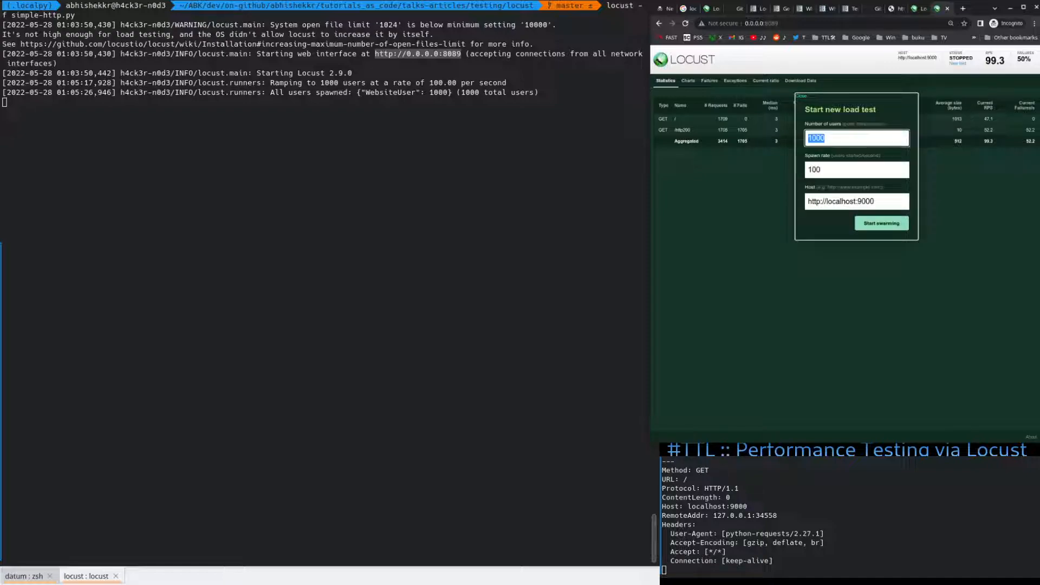
Step: Start a second test with 10 users at spawn rate 1 against localhost:9000
{"action": "type", "text": "10"}
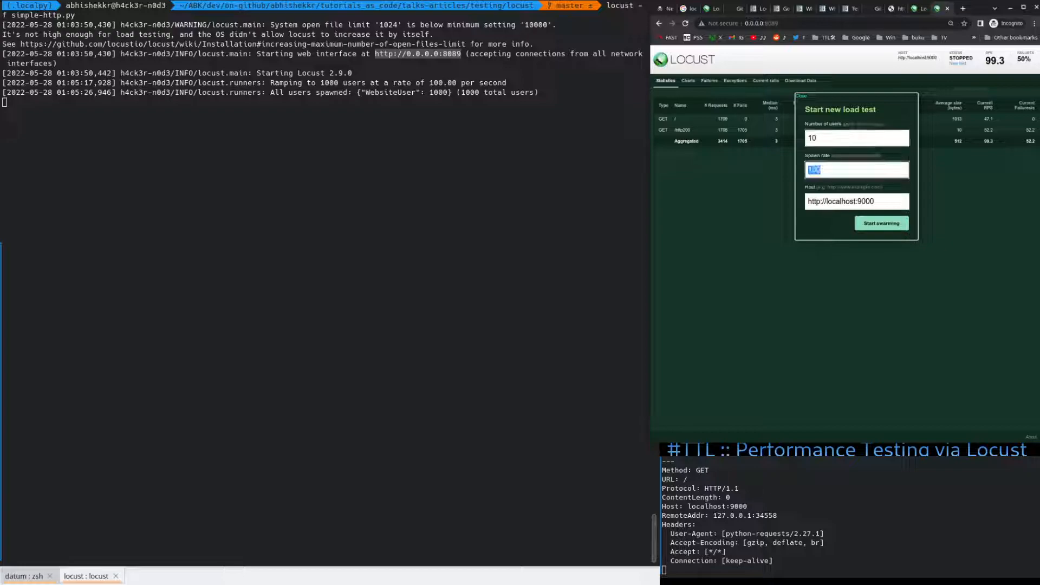
{"action": "type", "text": "1"}
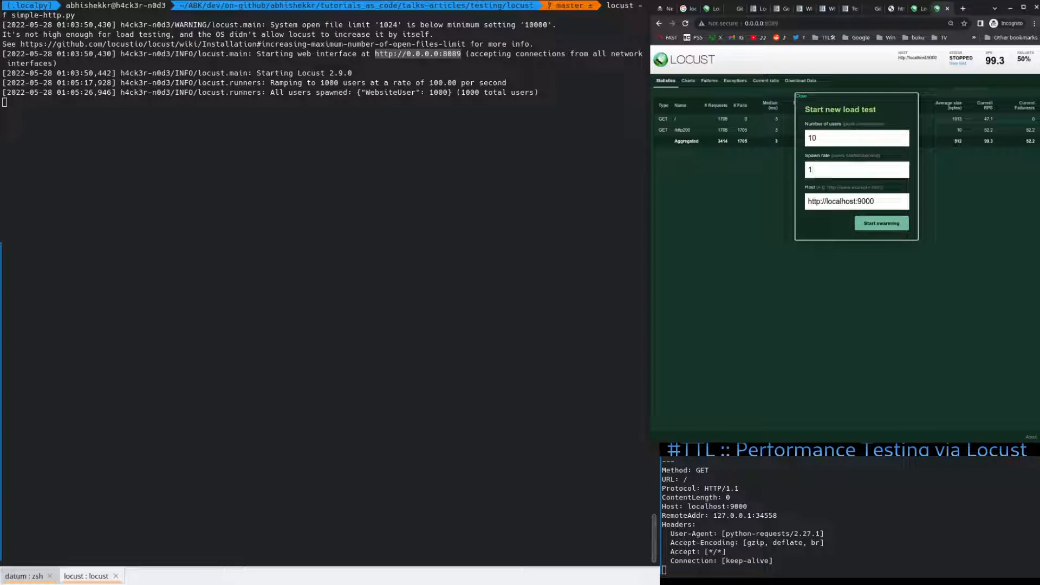
{"action": "left_click", "coordinate": [880, 223]}
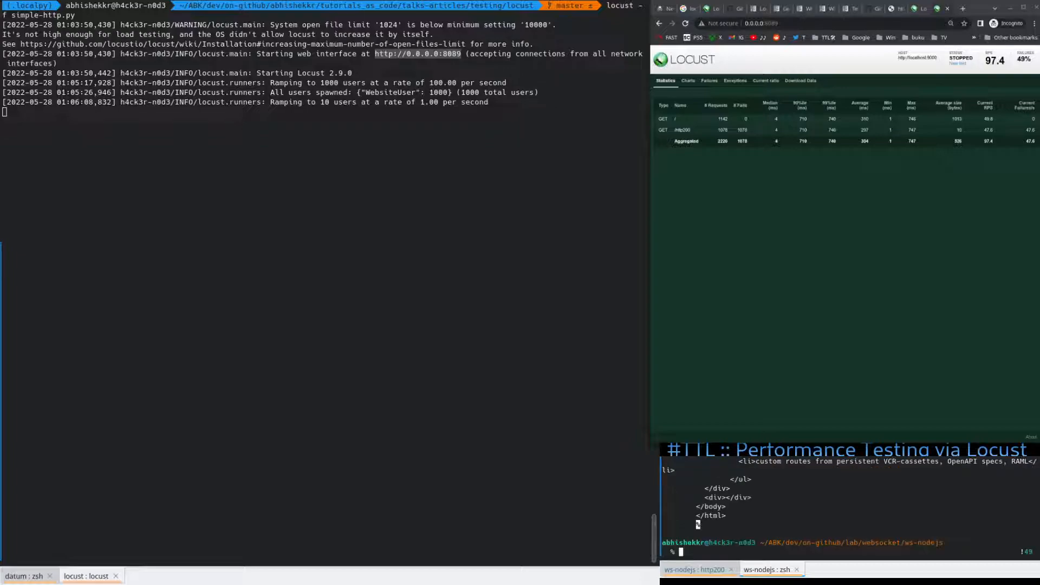
Step: Curl localhost:9000/http200 to confirm the 404s, then reopen simple-http.py in Vim
{"action": "type", "text": "curl localhost:9000/http200"}
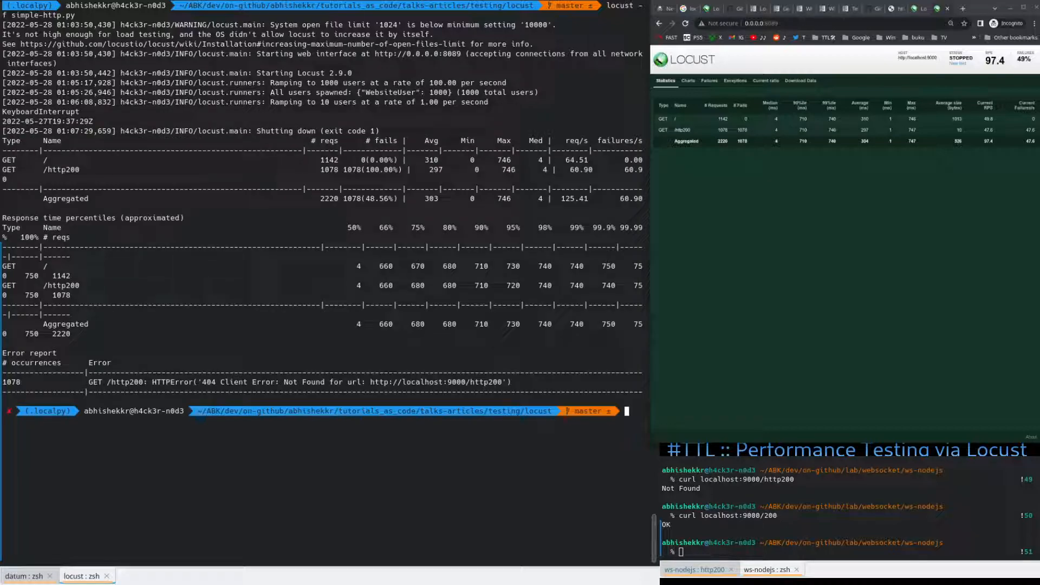
{"action": "type", "text": "vim simple-http.py"}
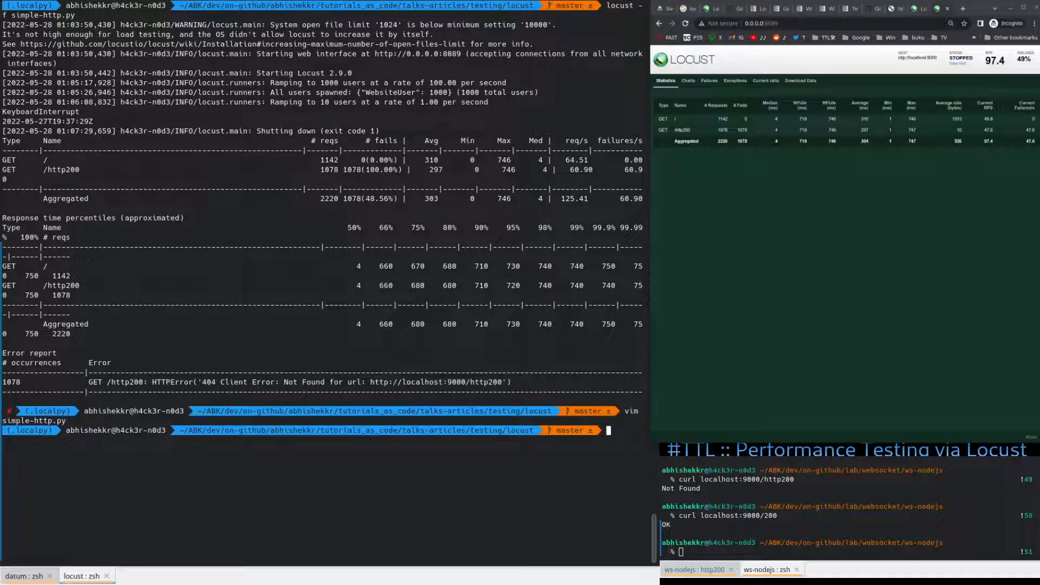
{"action": "type", "text": "vim simple-http.py"}
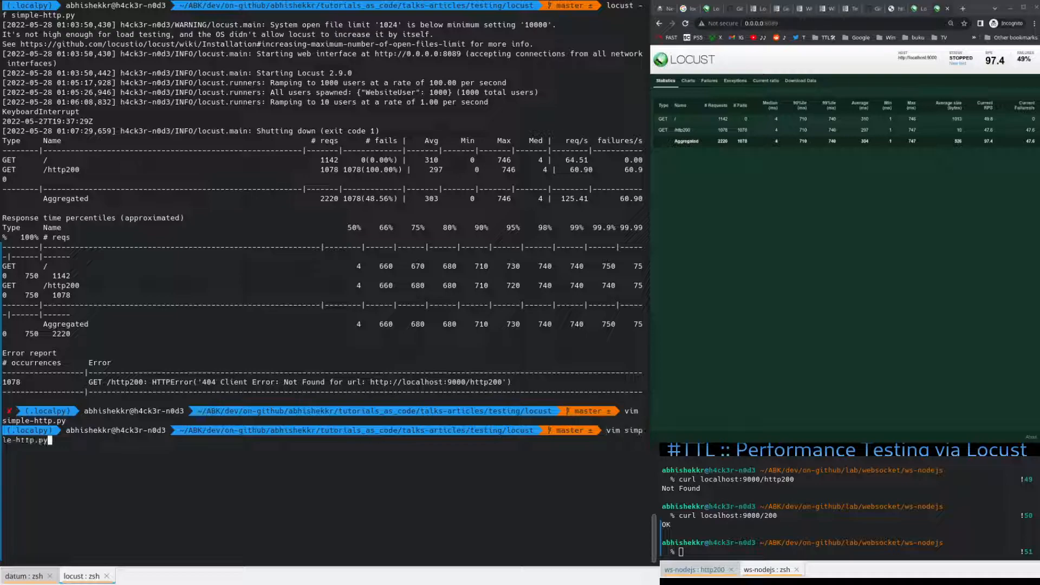
Step: Verify localhost:9000 with curl and start the fixed 10-user test with 0% failures
{"action": "type", "text": "curl localhost:9000/"}
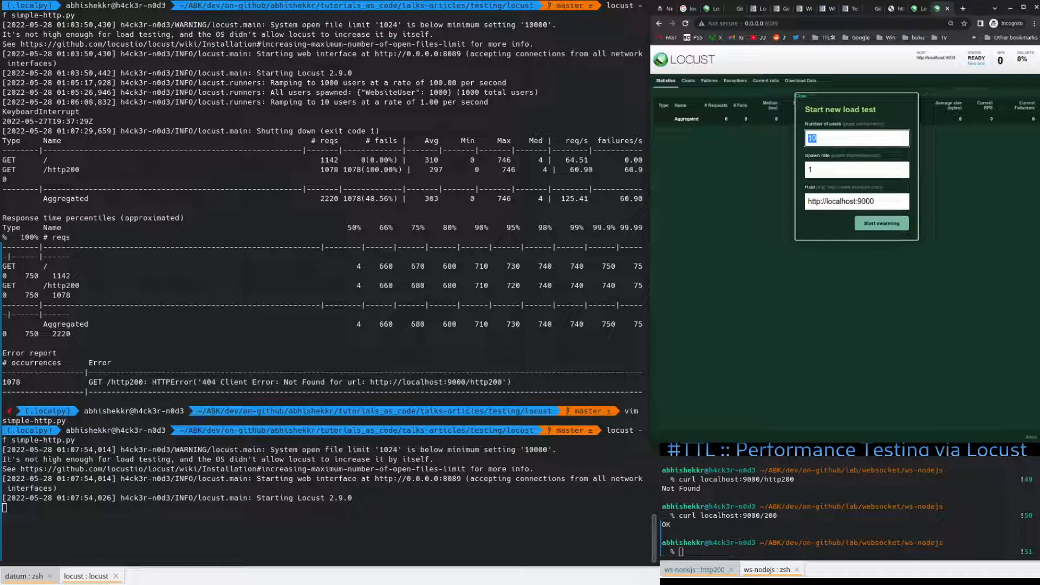
{"action": "left_click", "coordinate": [881, 223]}
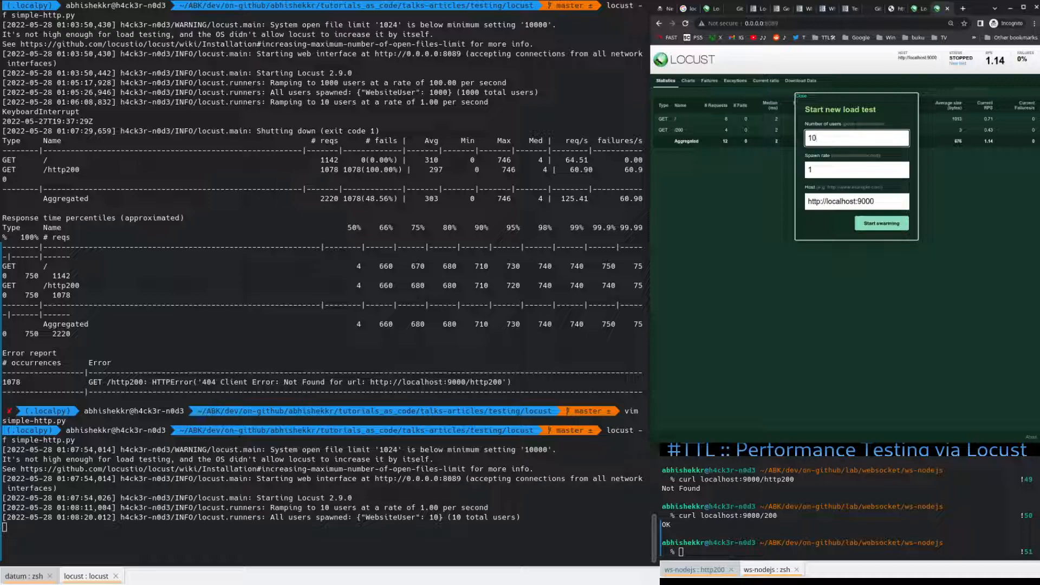
Step: Run a 1000-user test at spawn rate 100 with 0% failures and stop it
{"action": "type", "text": "1000"}
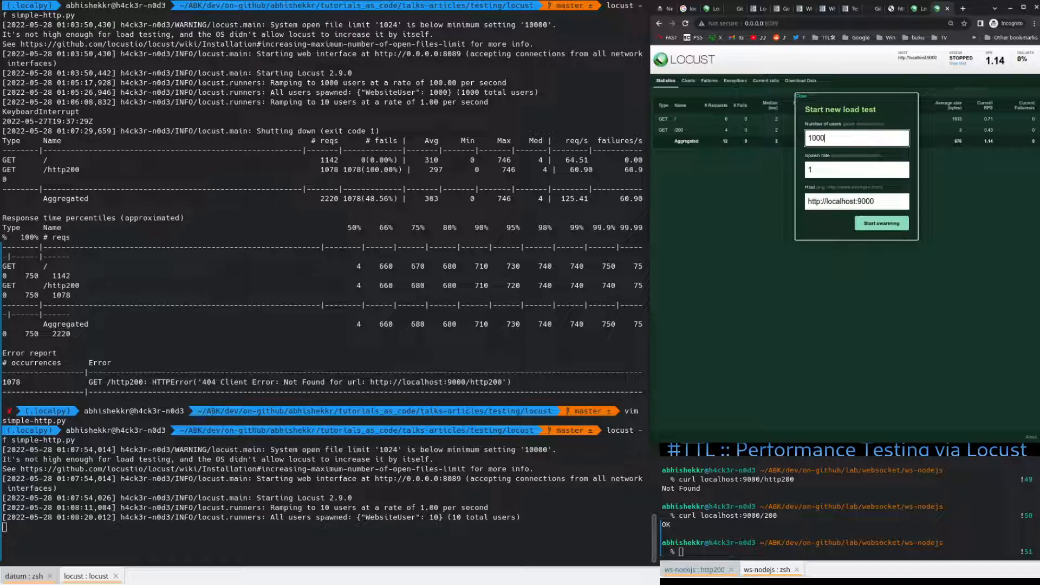
{"action": "left_click", "coordinate": [856, 169]}
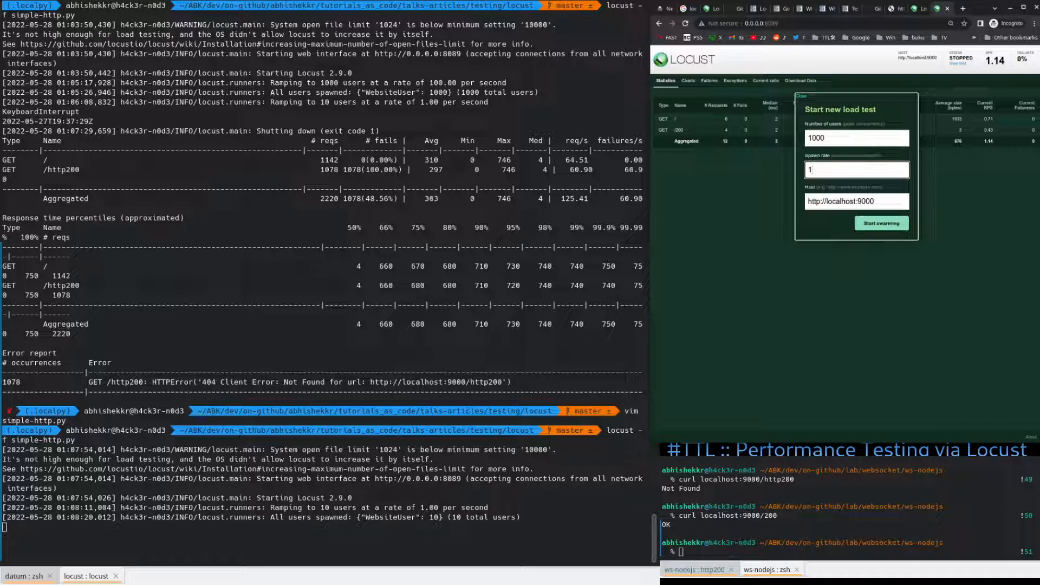
{"action": "type", "text": "100"}
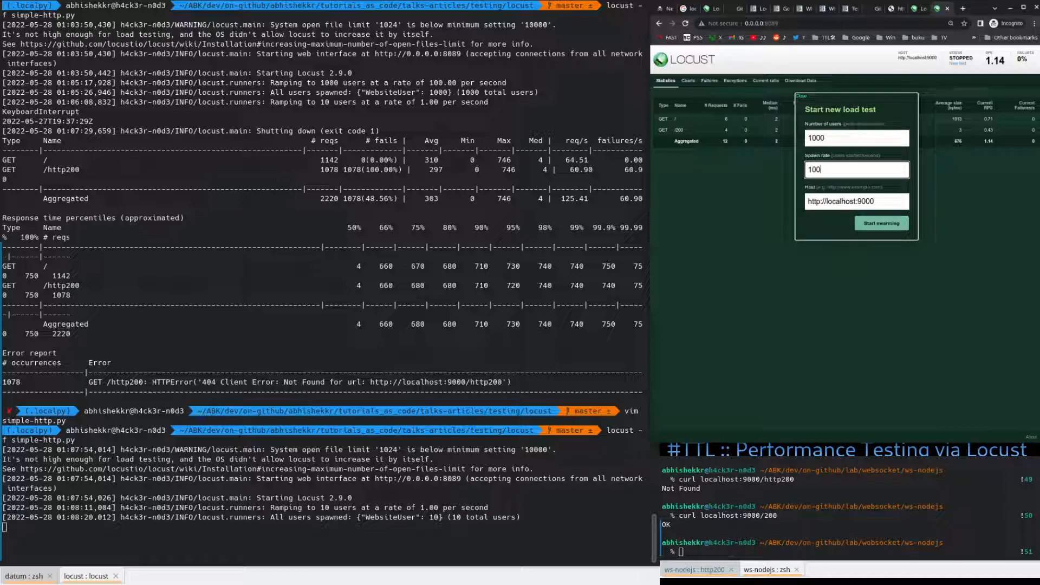
{"action": "left_click", "coordinate": [882, 223]}
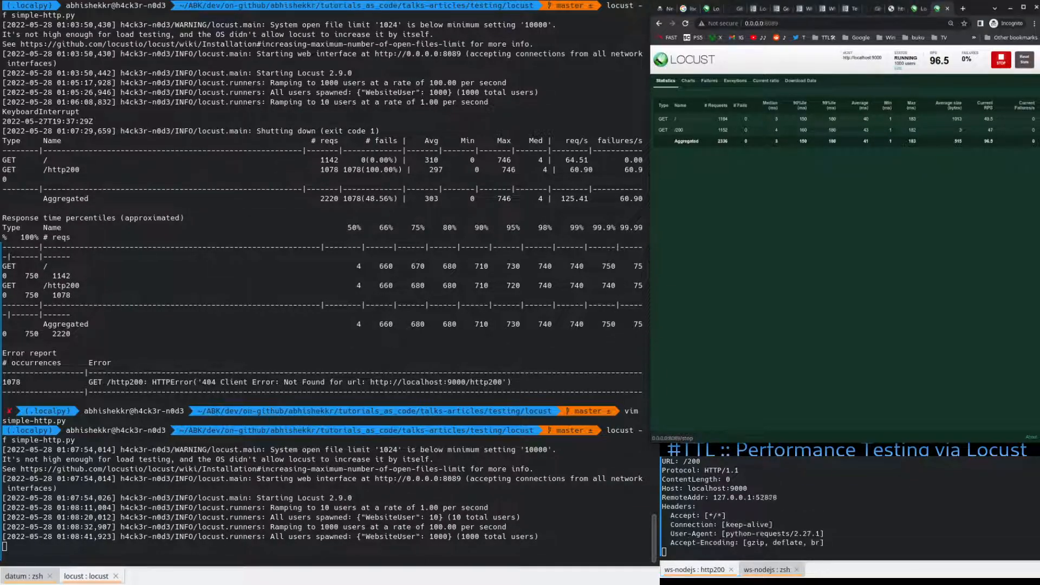
{"action": "left_click", "coordinate": [1000, 59]}
{"action": "type", "text": "10000"}
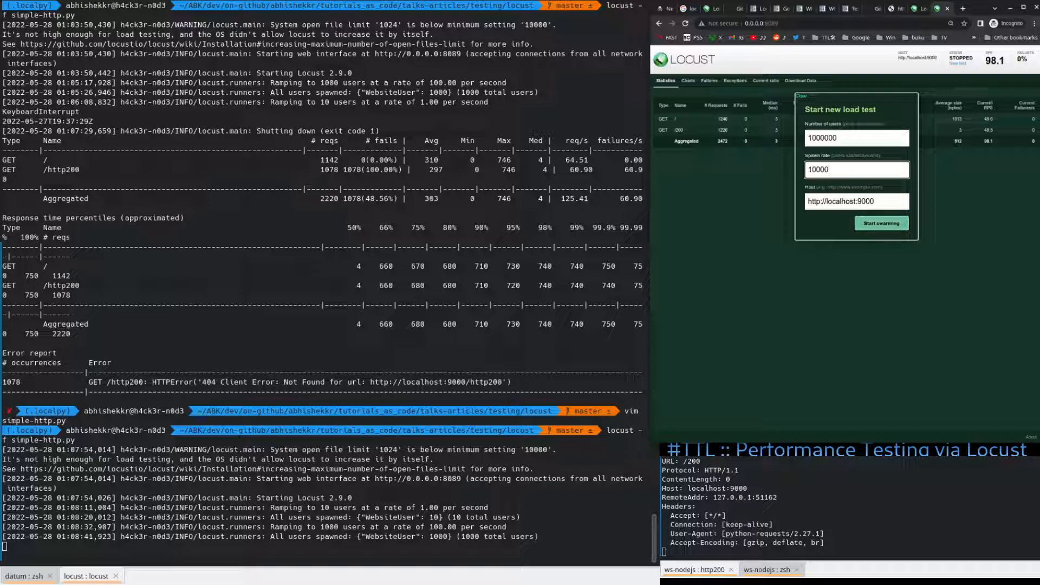
Step: Run the stalling million-user test, stop it, and restart with 100000 users at spawn rate 1000
{"action": "left_click", "coordinate": [881, 224]}
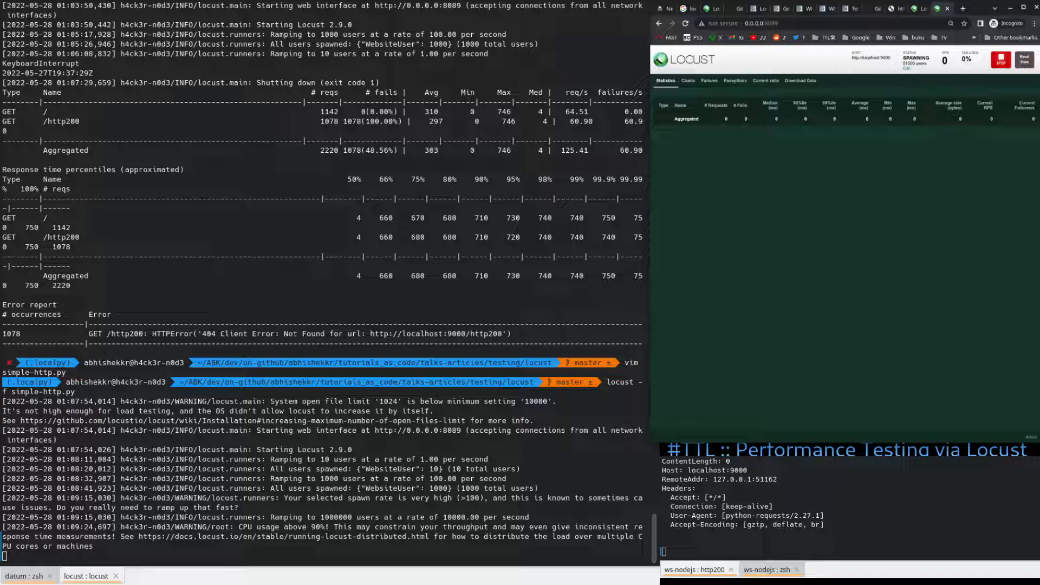
{"action": "left_click", "coordinate": [1000, 60]}
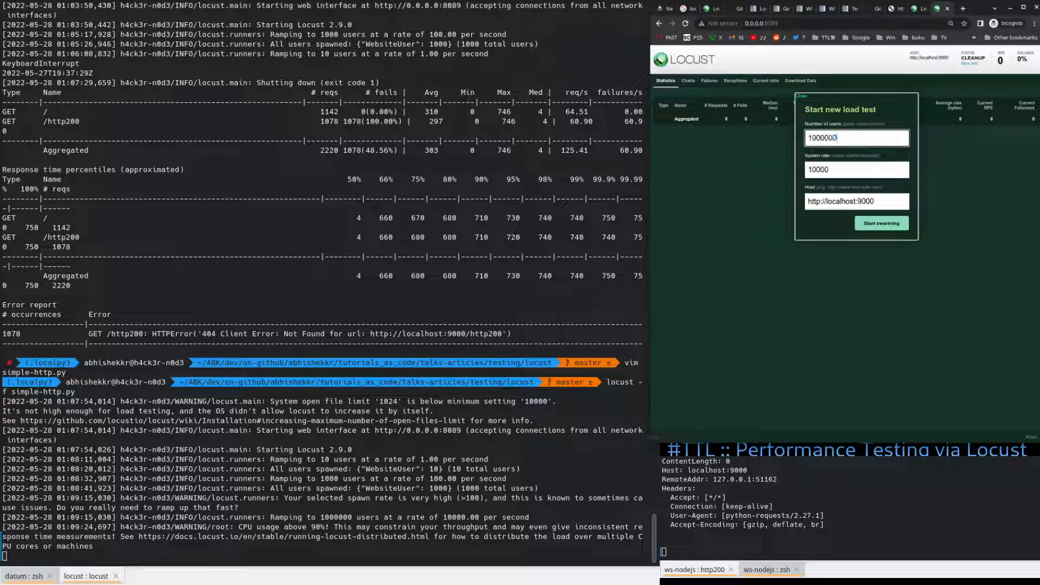
{"action": "key", "text": "Backspace"}
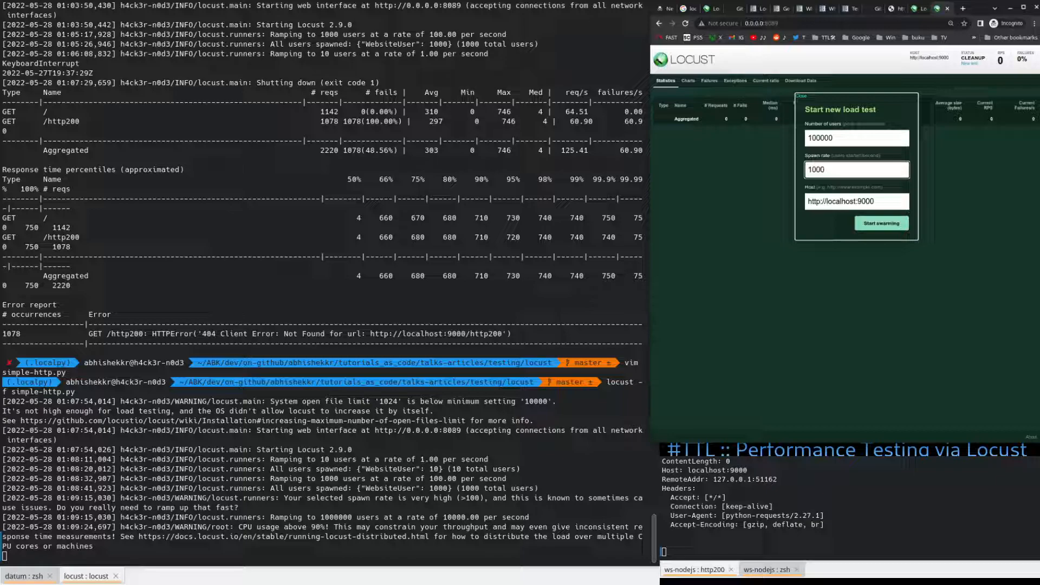
{"action": "left_click", "coordinate": [882, 223]}
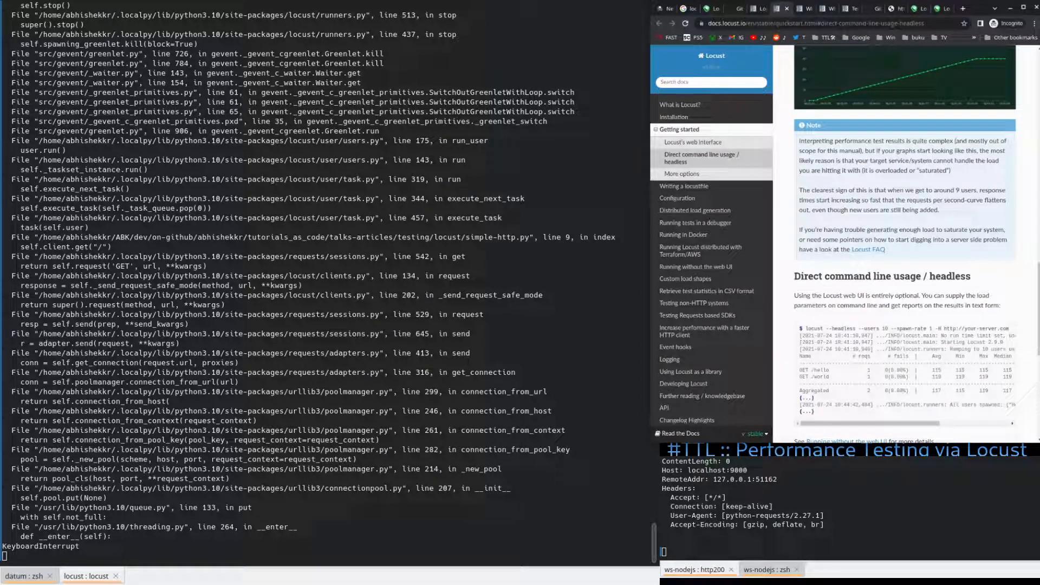
Step: Scroll the Locust quickstart docs to the headless command-line usage example
{"action": "scroll", "scroll_direction": "down", "scroll_amount": 3}
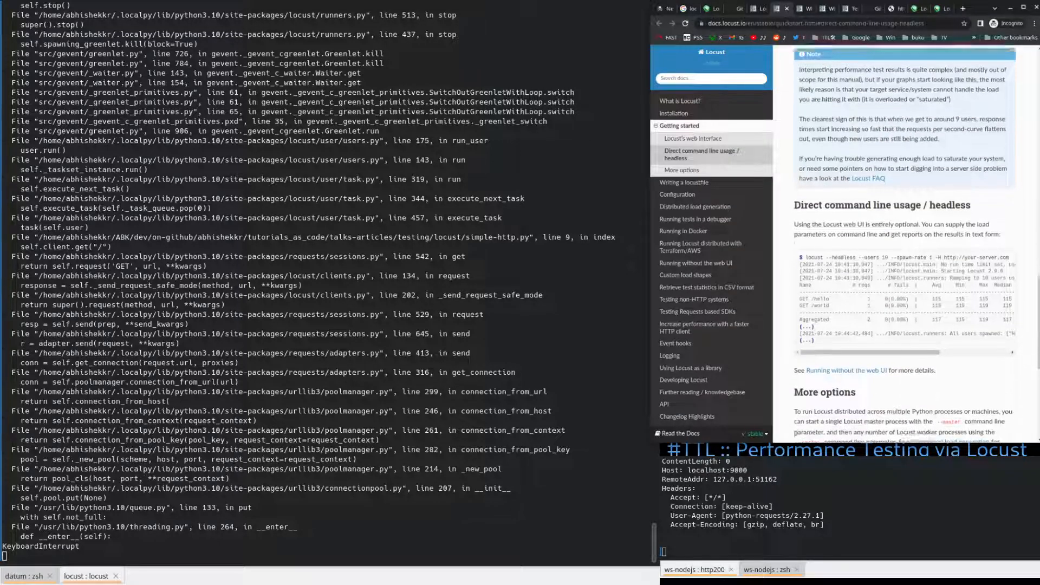
{"action": "scroll", "scroll_direction": "down", "scroll_amount": 3}
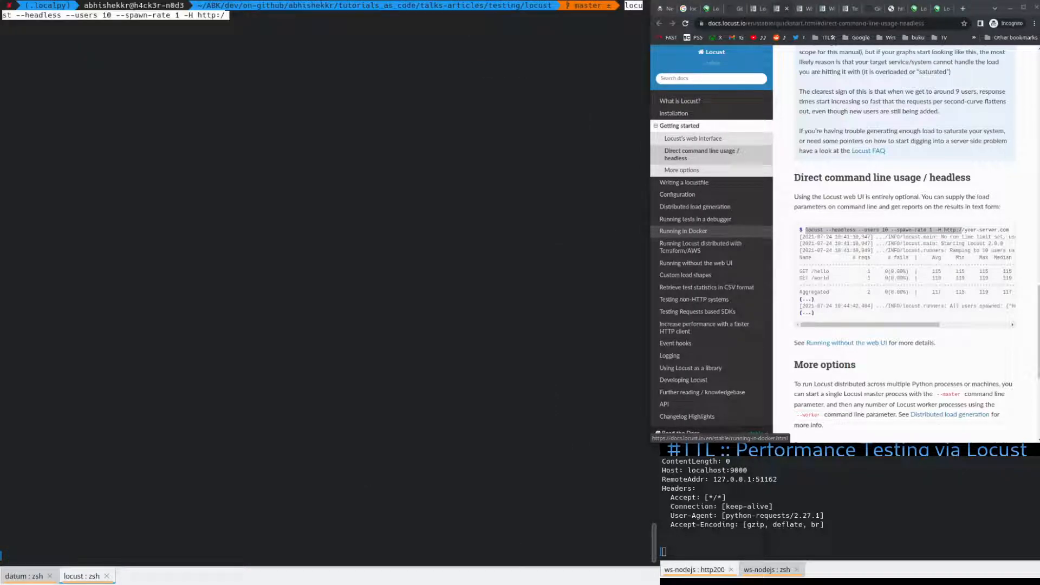
Step: Complete the headless command with host 127.0.0.1:9000 and run simple-http.py with 10 users, spawn rate 1
{"action": "type", "text": "1"}
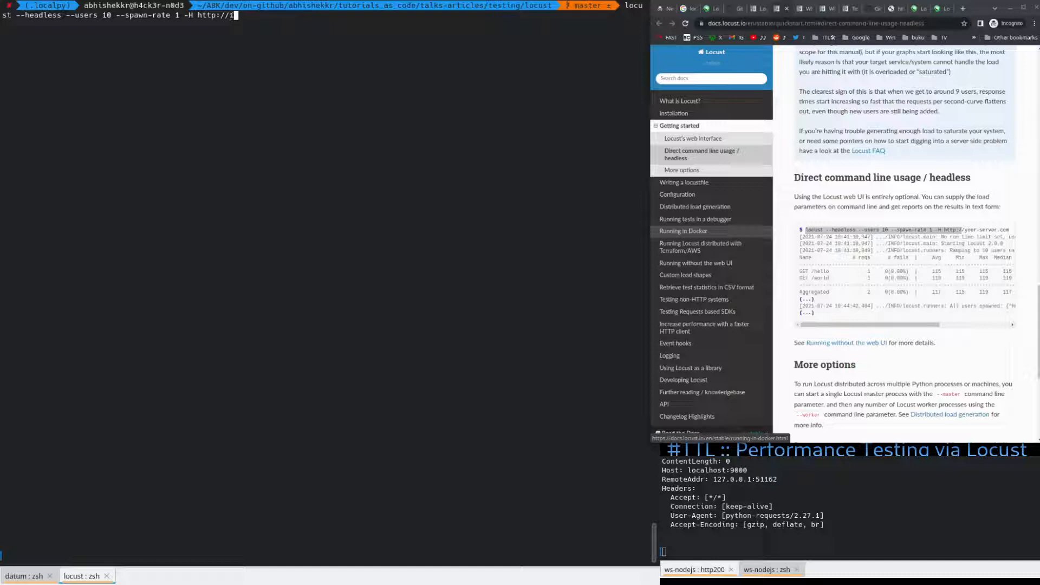
{"action": "type", "text": "27.0.0.1"}
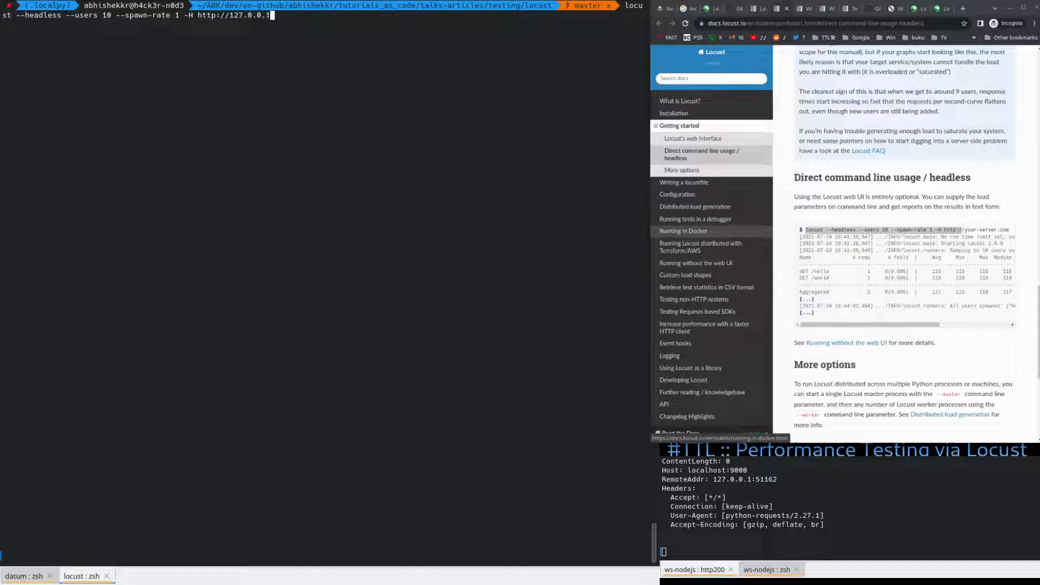
{"action": "type", "text": ":9000"}
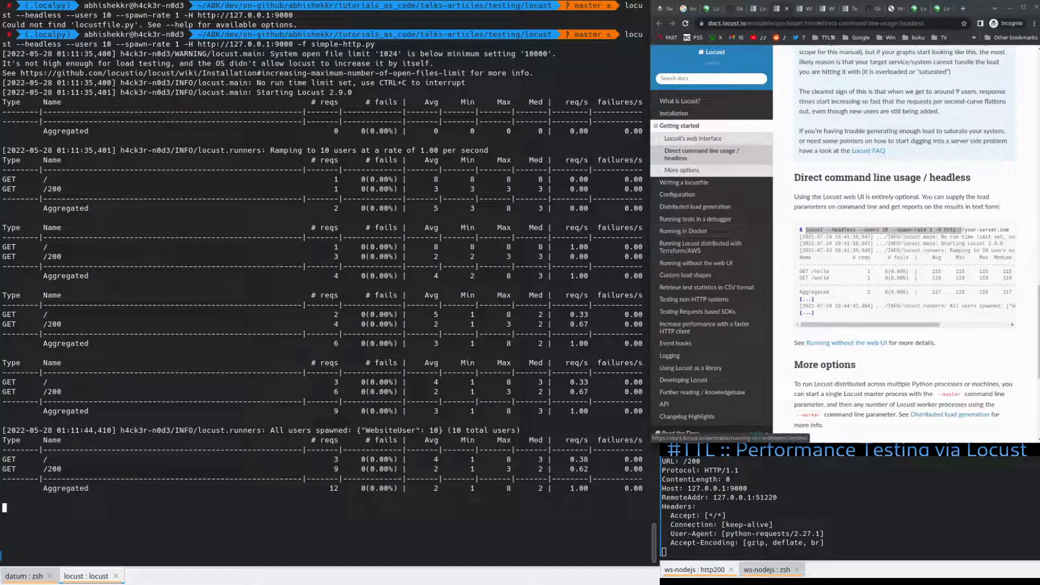
{"action": "scroll", "scroll_direction": "down", "scroll_amount": 3}
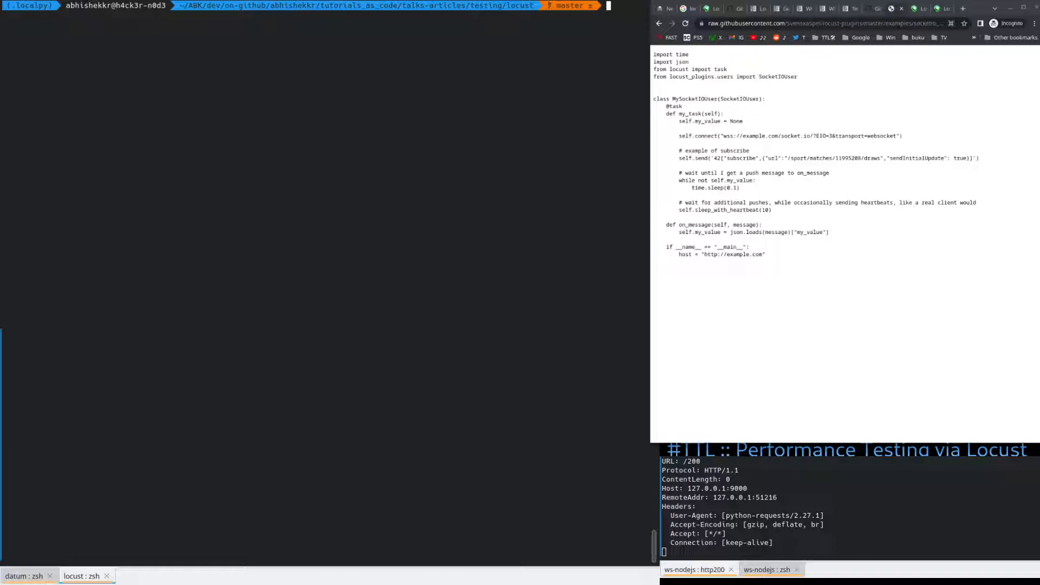
Step: Download the example Socket.IO locustfile with wget -c
{"action": "type", "text": "wget -c"}
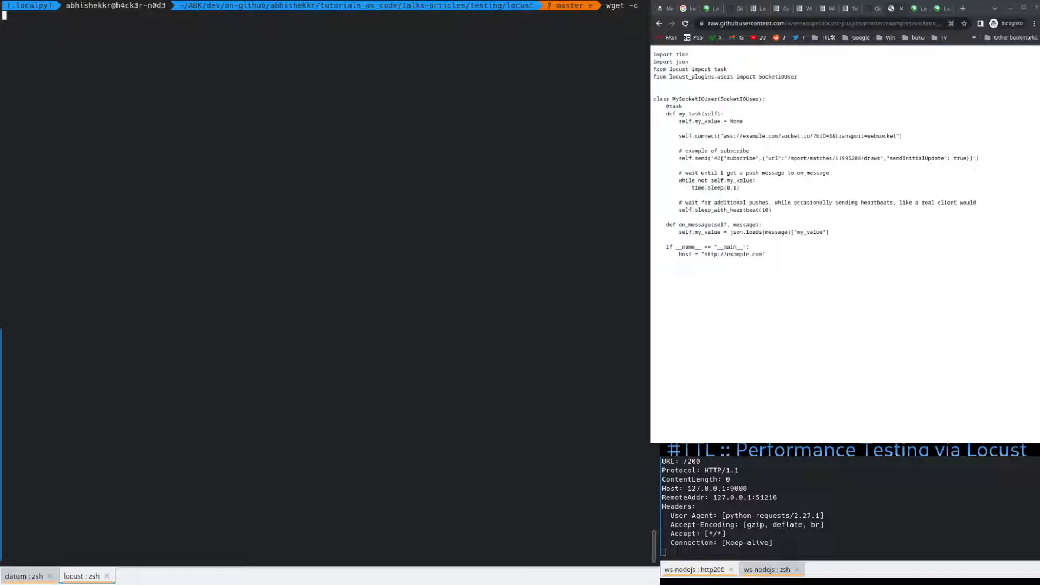
{"action": "key", "text": "Return"}
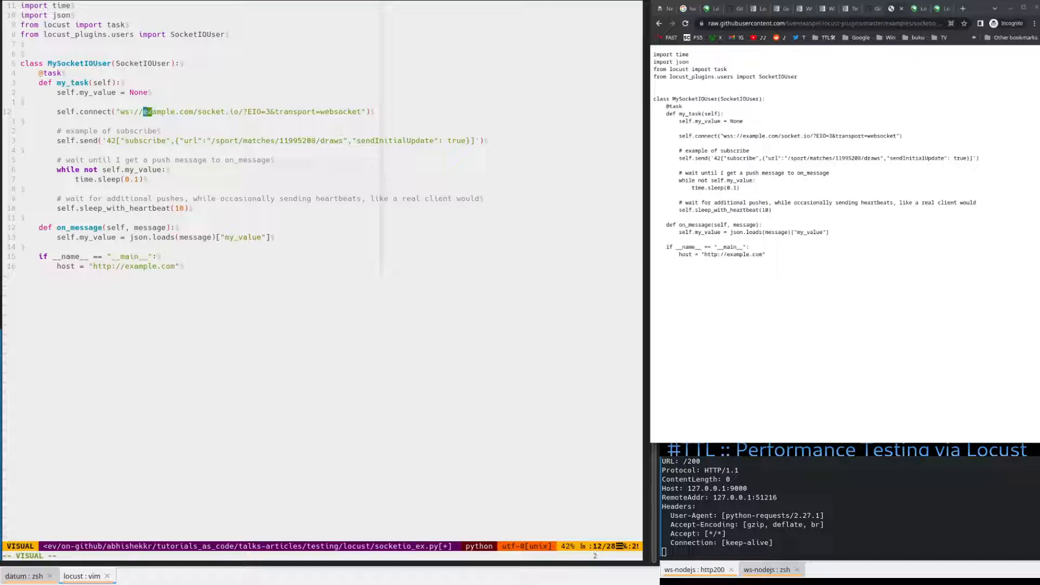
Step: Replace the example.com connect address with ws://127.0.0.1:8080 in socketio_ex.py
{"action": "left_click_drag", "start_coordinate": [141, 111], "coordinate": [232, 111]}
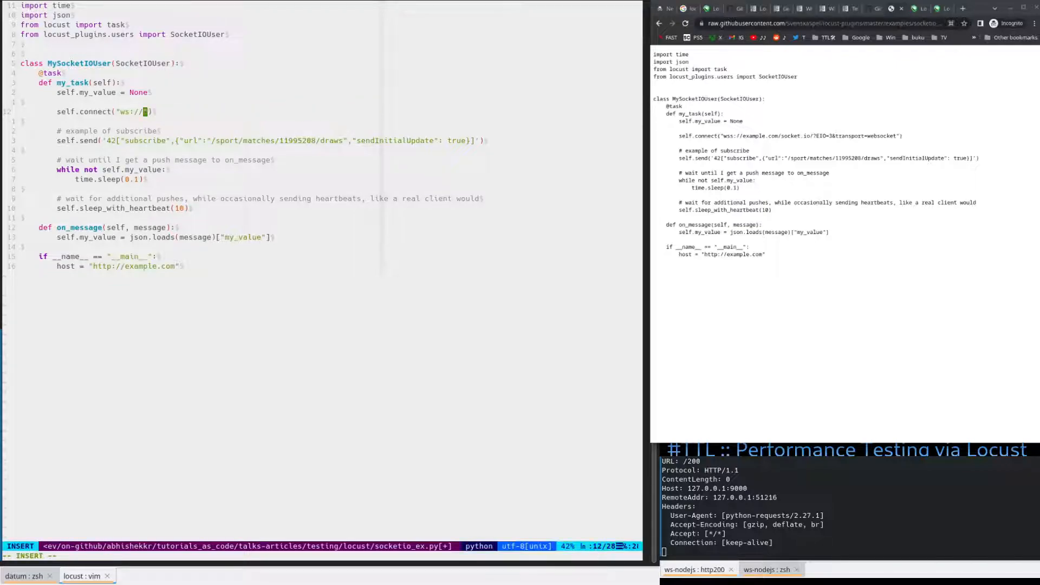
{"action": "type", "text": "127"}
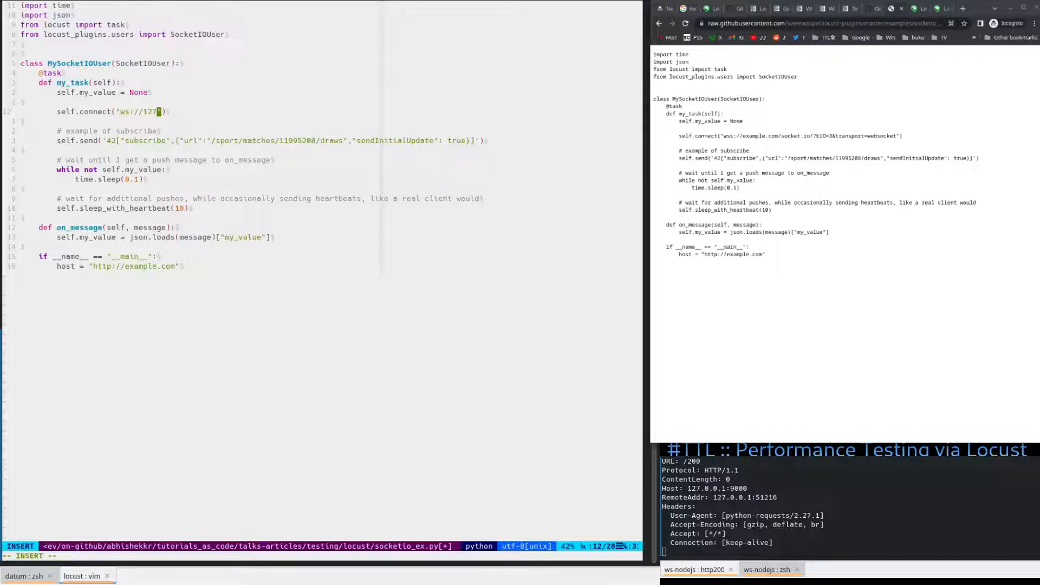
{"action": "type", "text": ".0.0."}
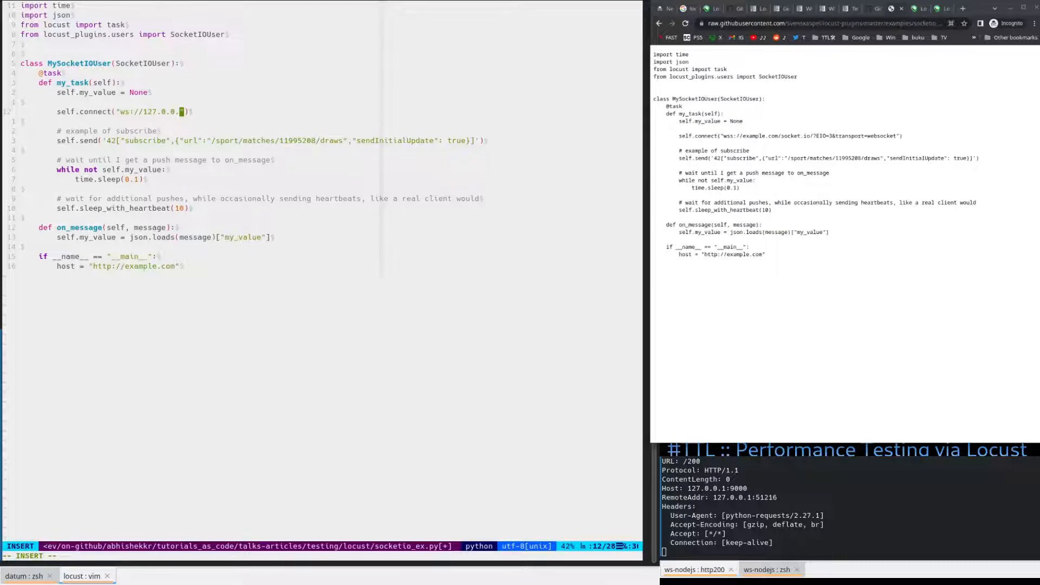
{"action": "type", "text": "1:"}
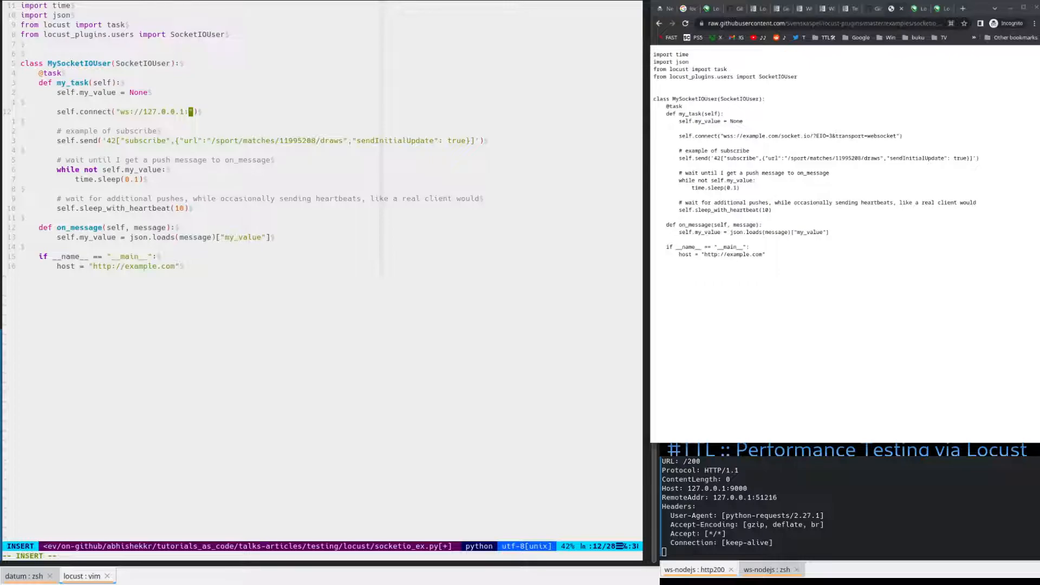
{"action": "type", "text": "8080"}
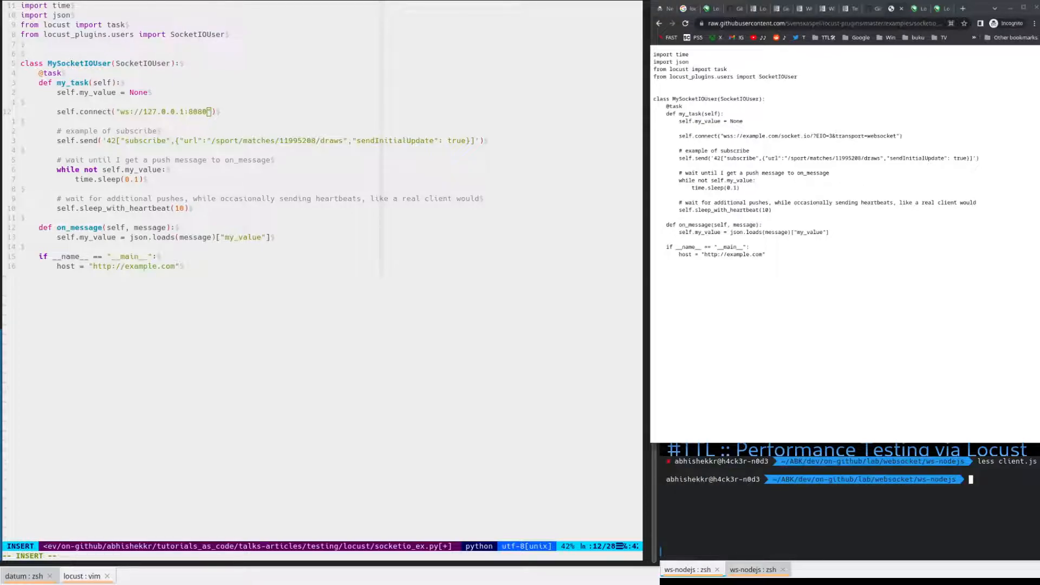
Step: Check server.js for port 8080, then start the ws-nodejs server with npm start
{"action": "type", "text": "less server.js"}
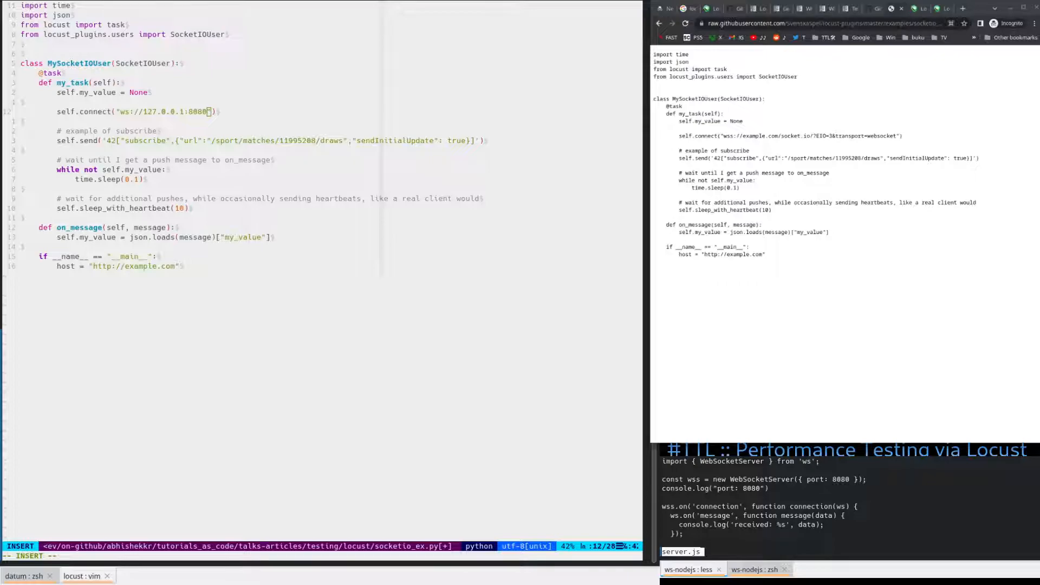
{"action": "scroll", "scroll_direction": "down", "scroll_amount": 3}
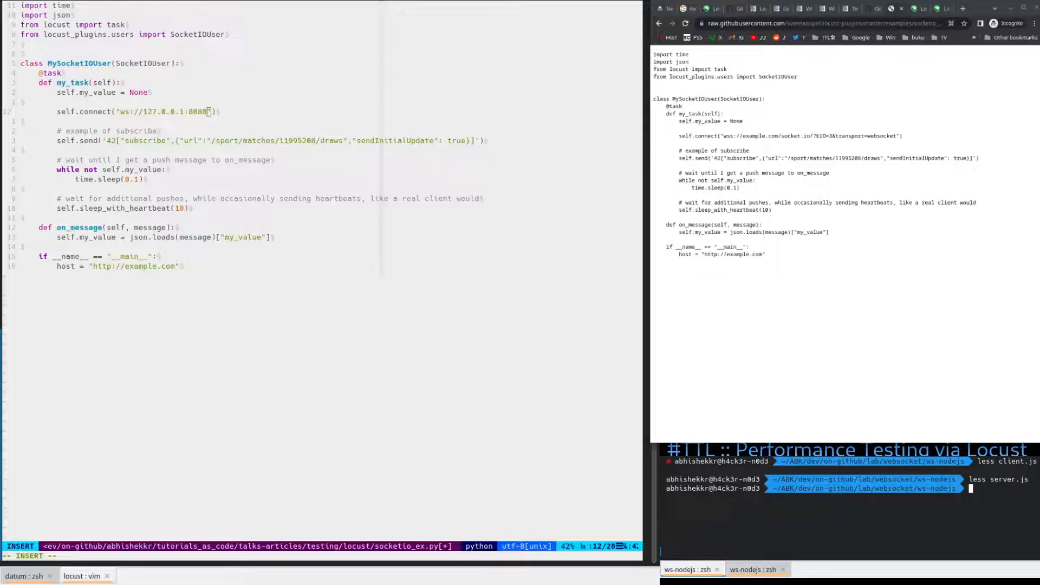
{"action": "type", "text": "npm start"}
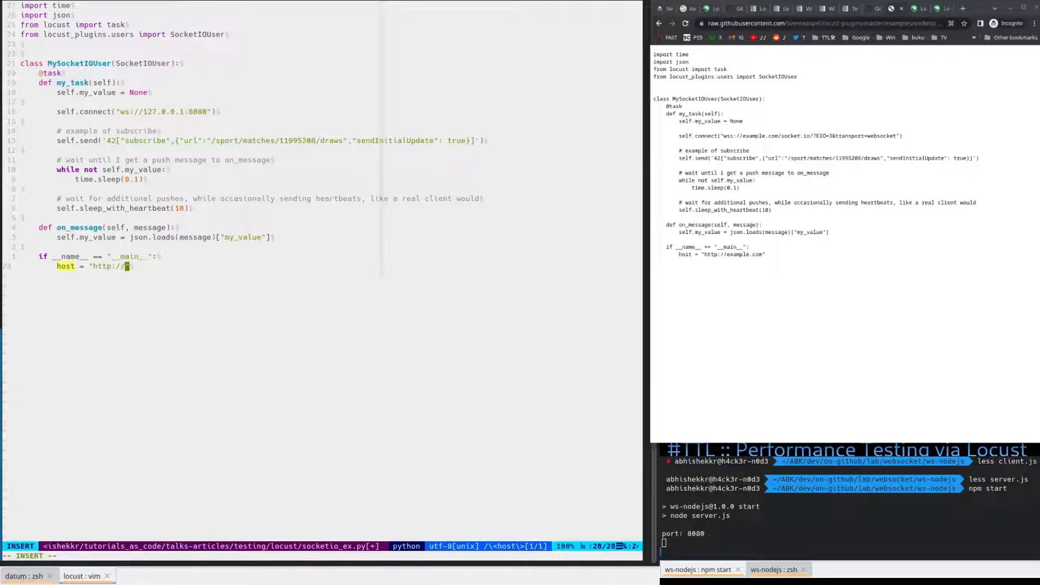
{"action": "type", "text": "127.0.0.1:9000 -f simple-http.py"}
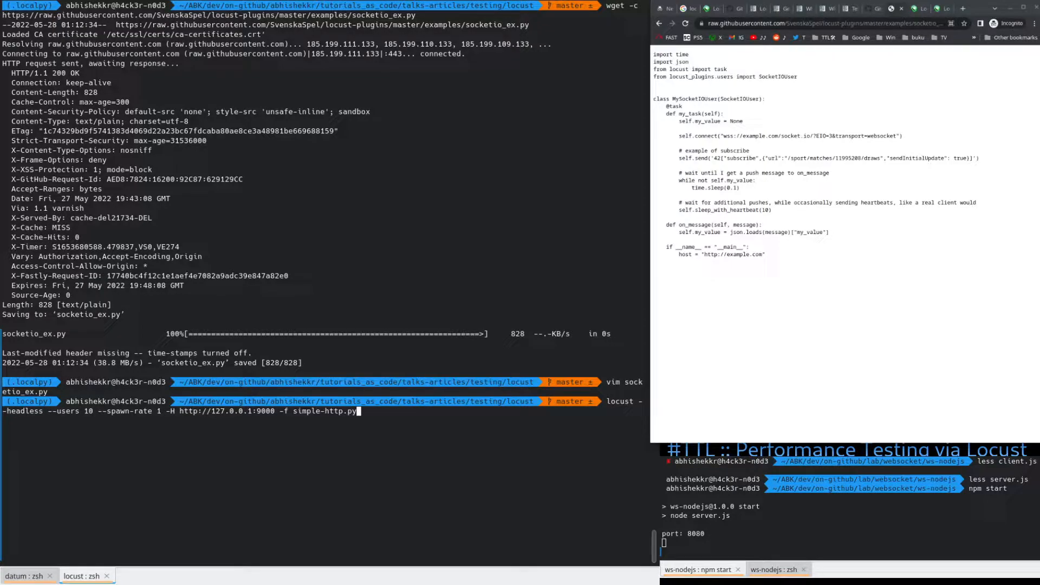
Step: Install locust_plugins with pip and watch the dependency downloads complete
{"action": "key", "text": "Tab"}
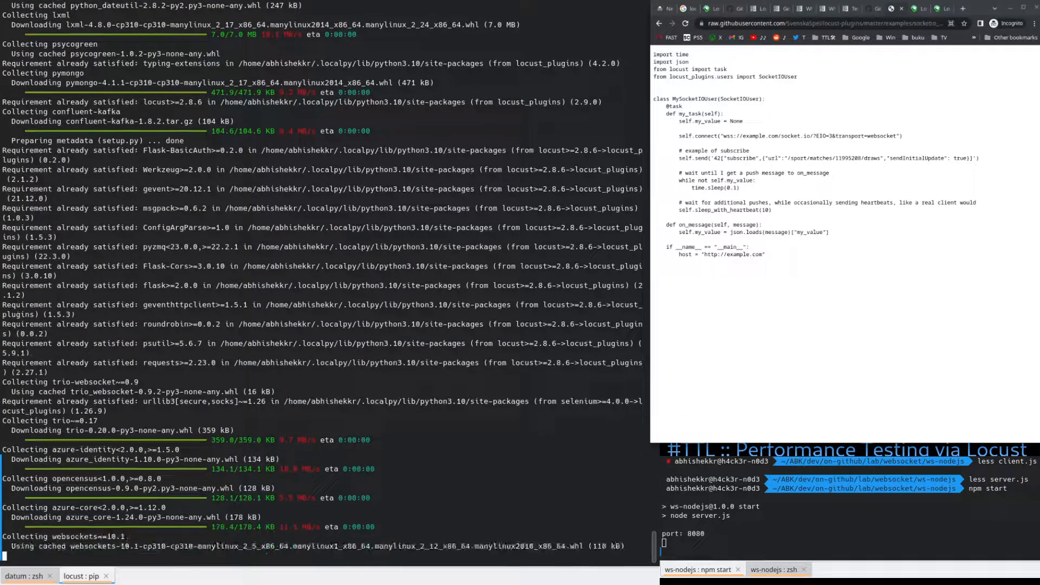
{"action": "scroll", "scroll_direction": "down", "scroll_amount": 3}
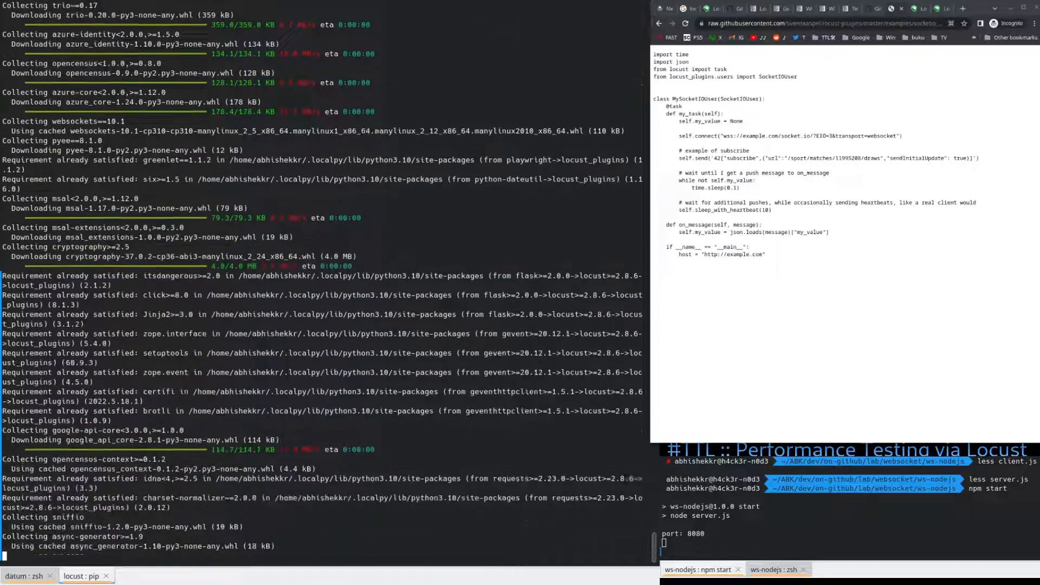
{"action": "scroll", "scroll_direction": "down", "scroll_amount": 3}
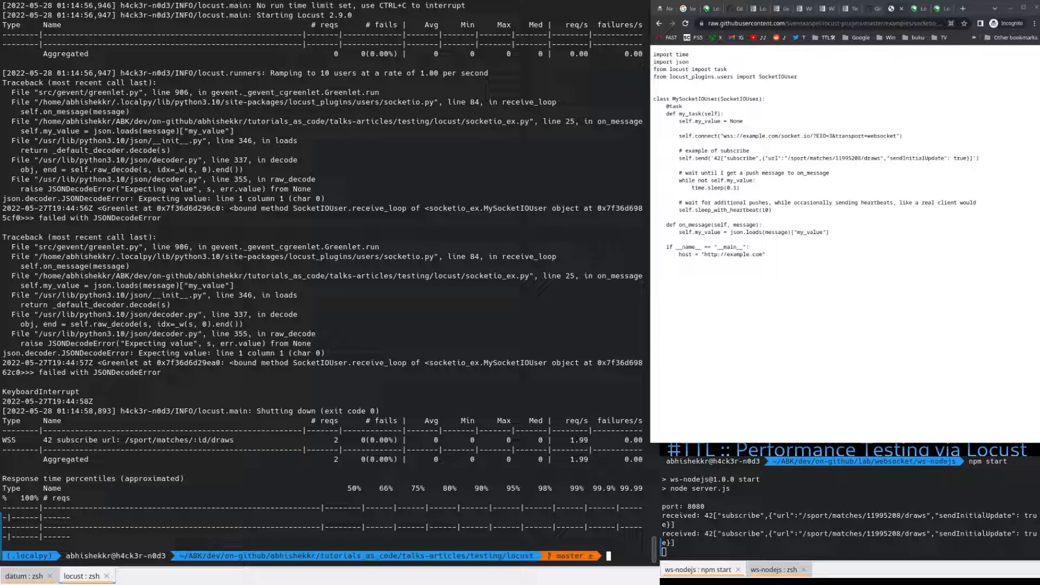
{"action": "double_click", "coordinate": [126, 371]}
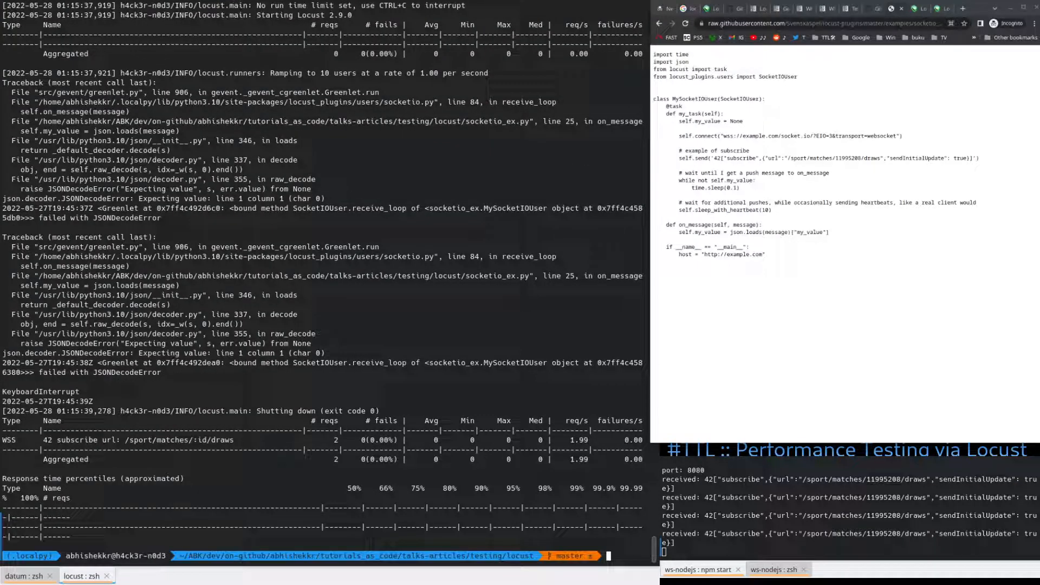
{"action": "type", "text": "locust --headless --users 10 --spawn-rate 1 -H http://127.0.0.1:9000 -f socketio_ex.py"}
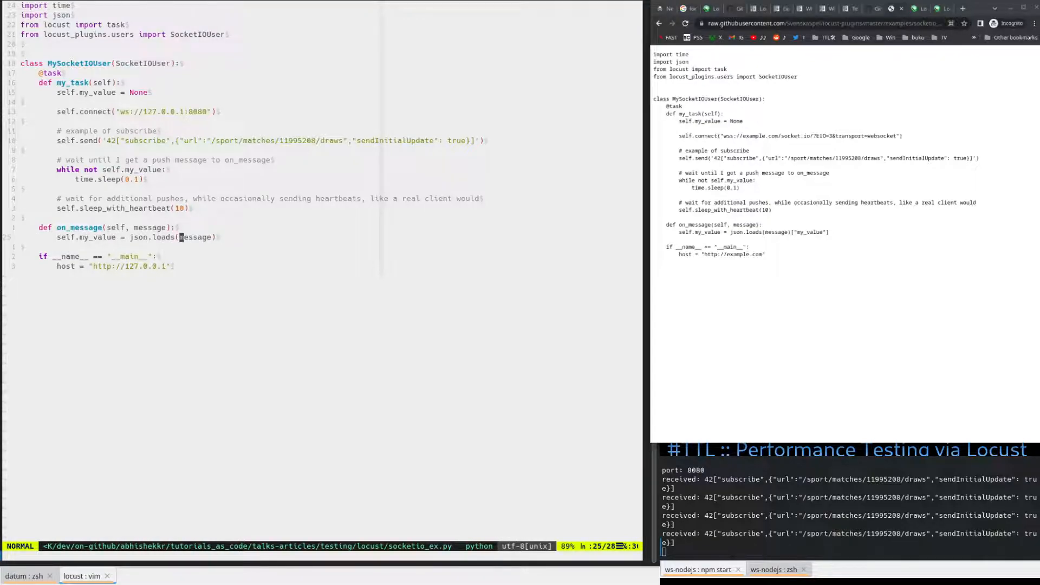
Step: Store the raw message in on_message without json.loads, then save and quit with :wq
{"action": "key", "text": "v"}
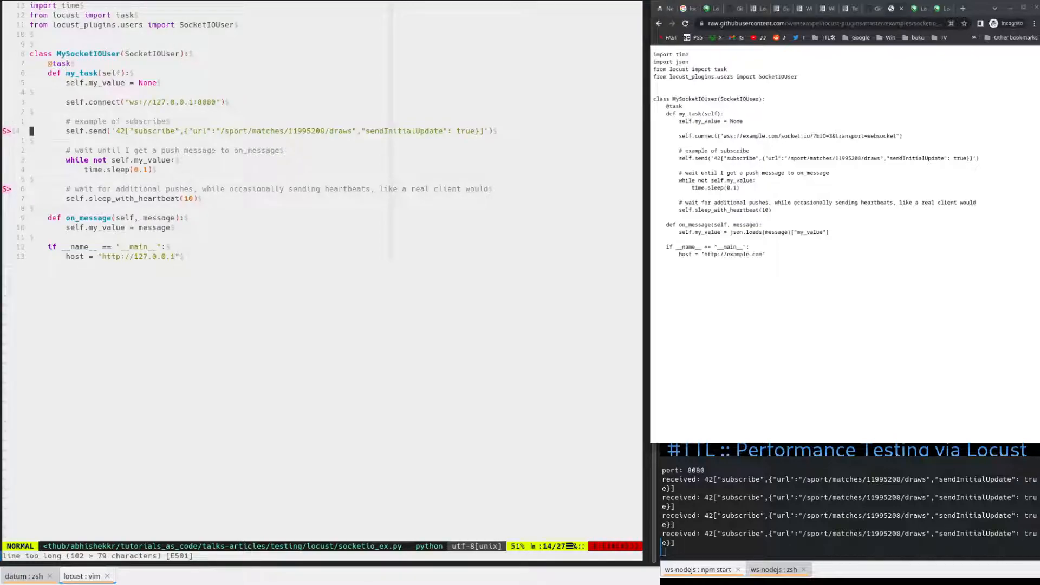
{"action": "key", "text": "j"}
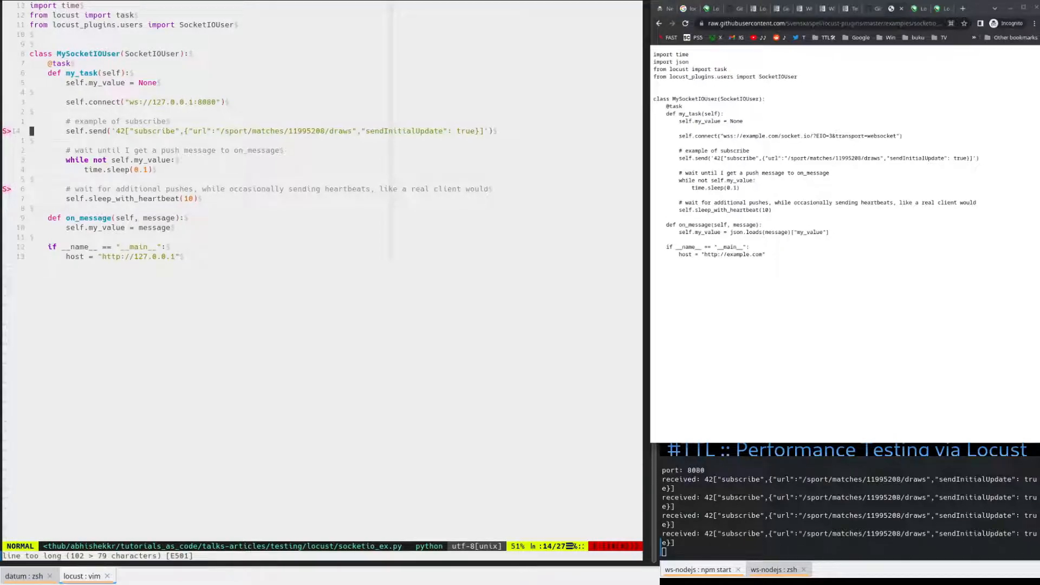
{"action": "type", "text": ":wq"}
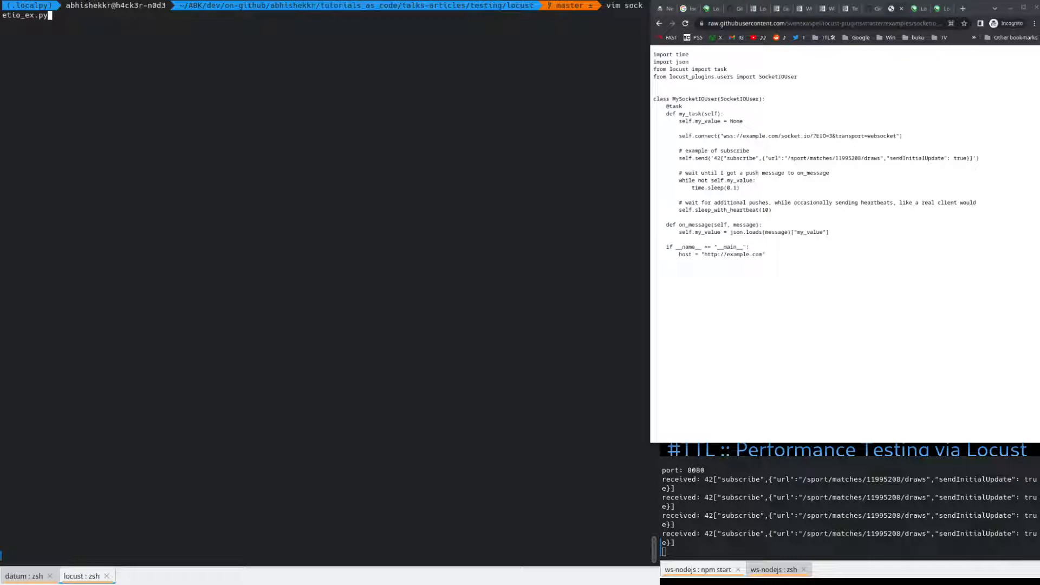
Step: Rerun the headless socketio_ex.py command with the rate raised by '00' until 'Too many open files' errors appear
{"action": "type", "text": "locust --headless --users 10 --spawn-rate 1 -H http://127.0.0.1:9000 -f socketio_ex.py"}
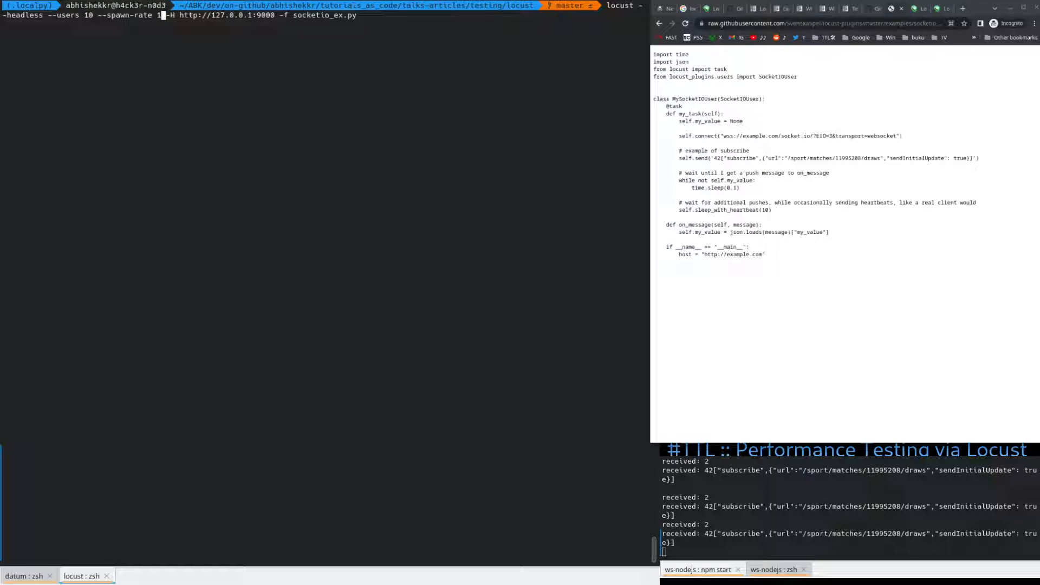
{"action": "type", "text": "00"}
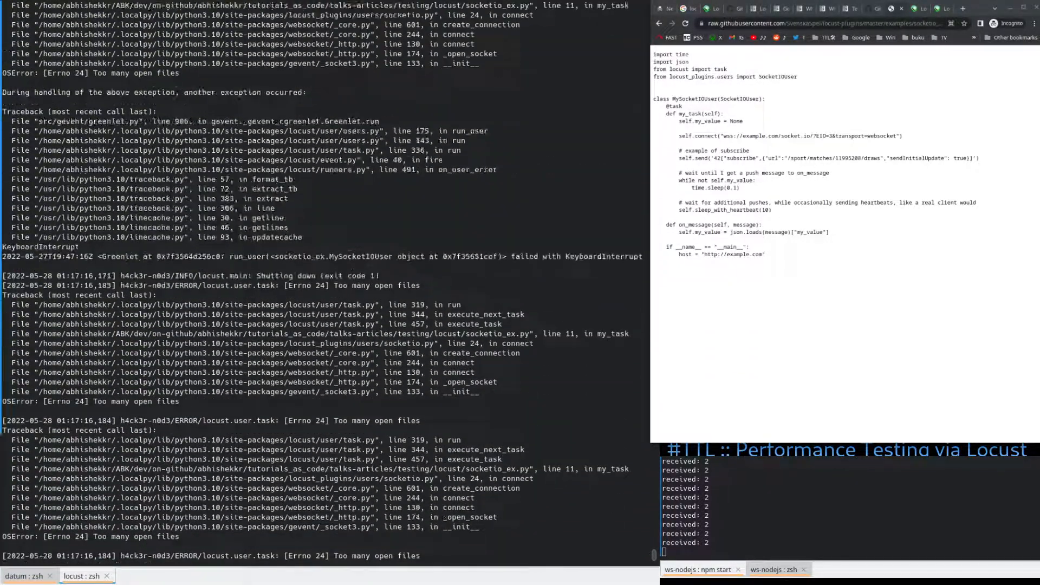
{"action": "scroll", "scroll_direction": "down", "scroll_amount": 3}
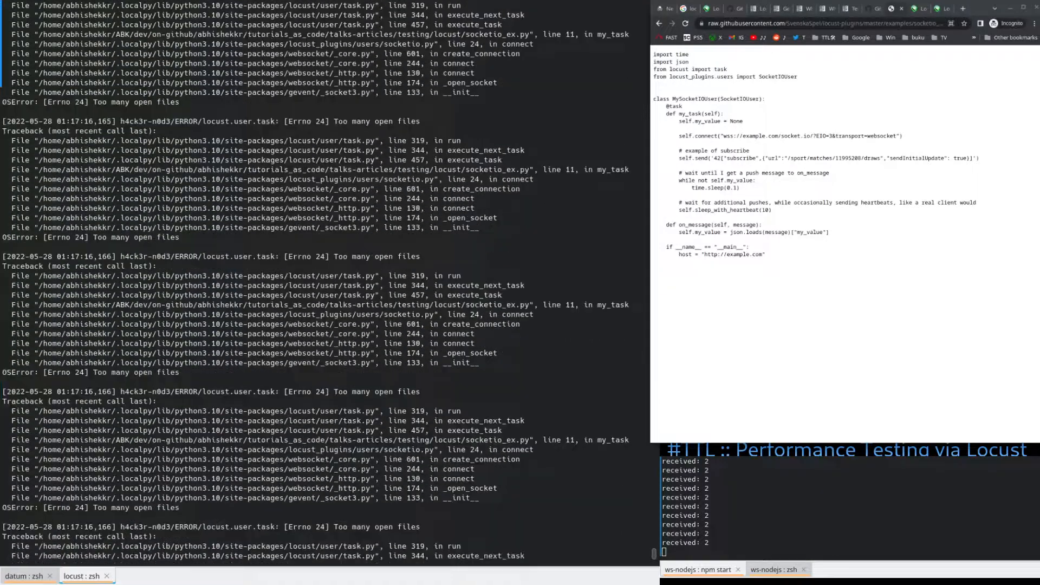